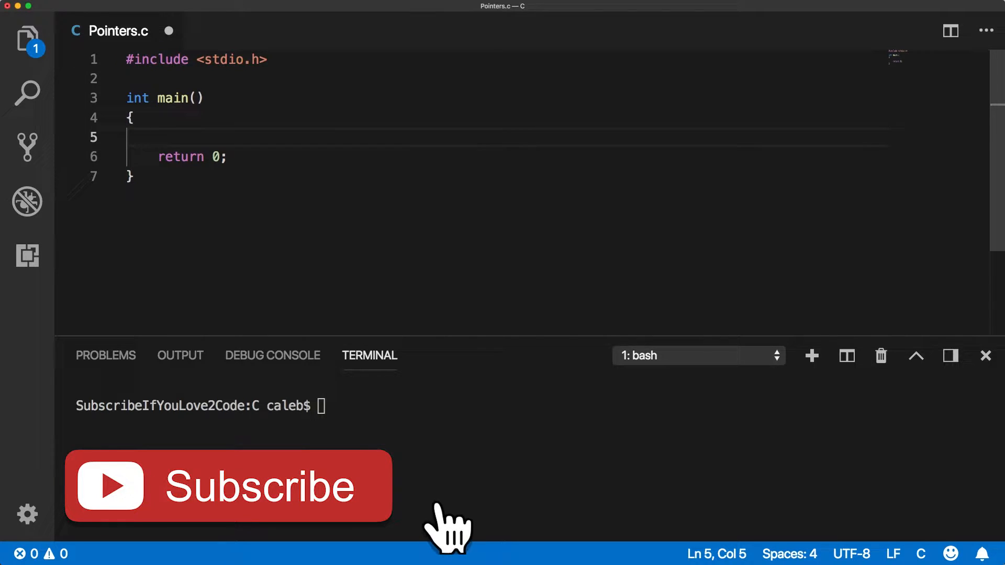
Declare int slices = 20; at the start of main.
left_click(229, 485)
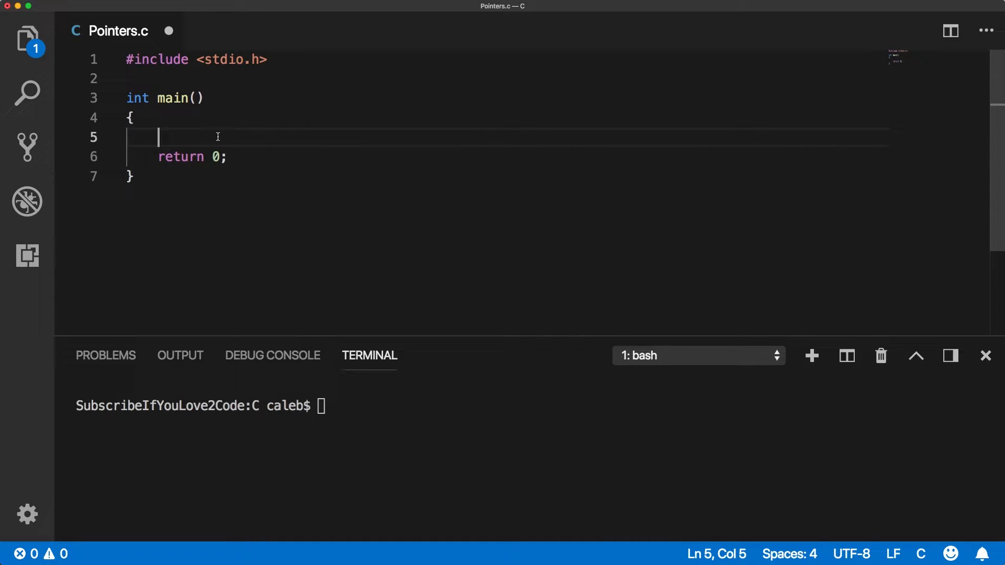
type("i")
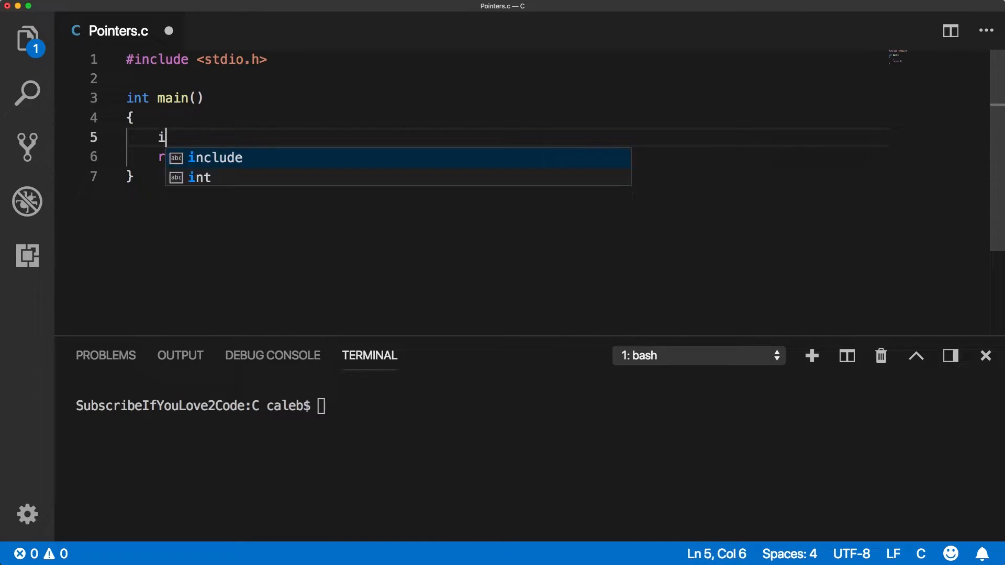
type("nt slices")
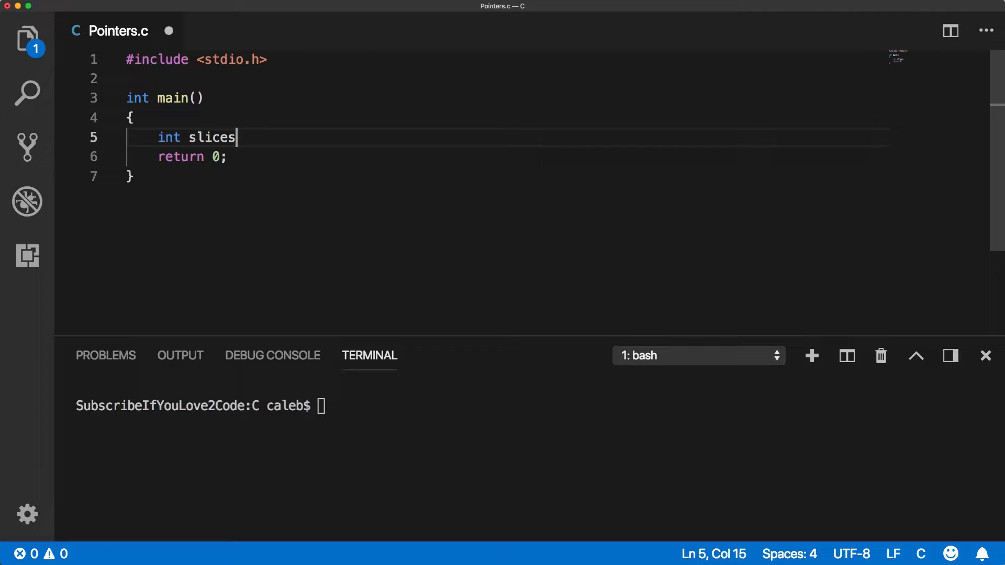
type("= 20;")
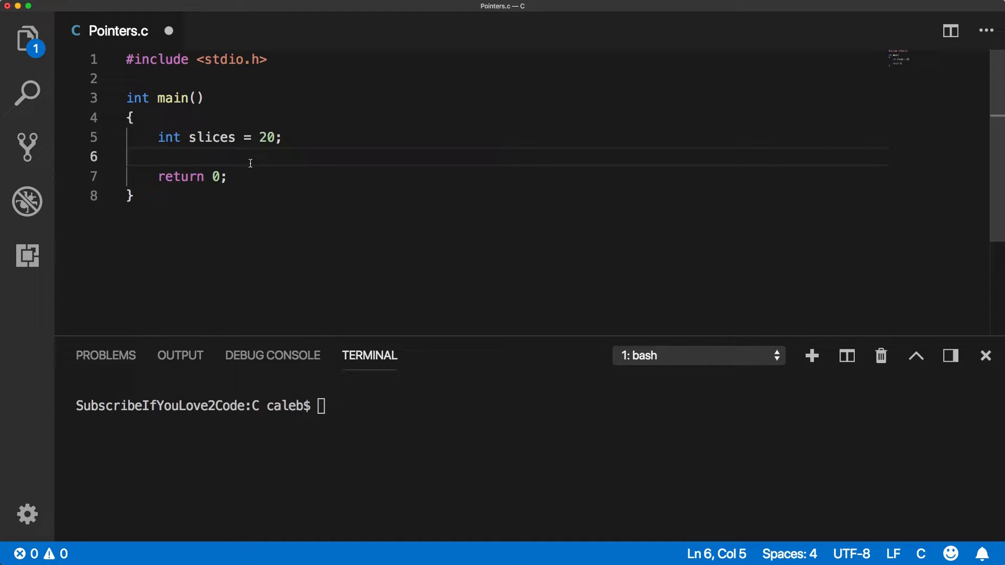
Declare the pointer int *p = &slices; and start a new line.
type("int")
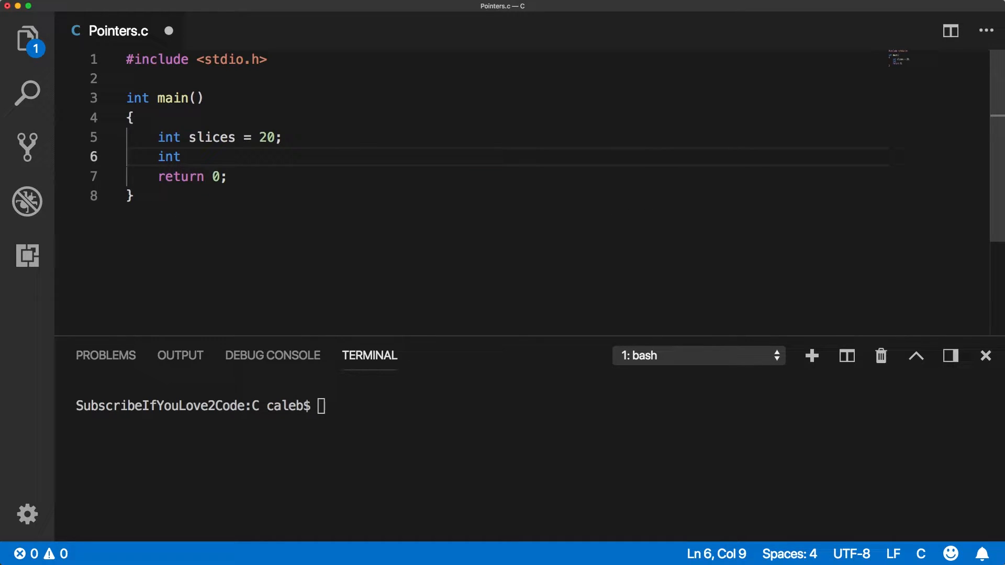
type("*m")
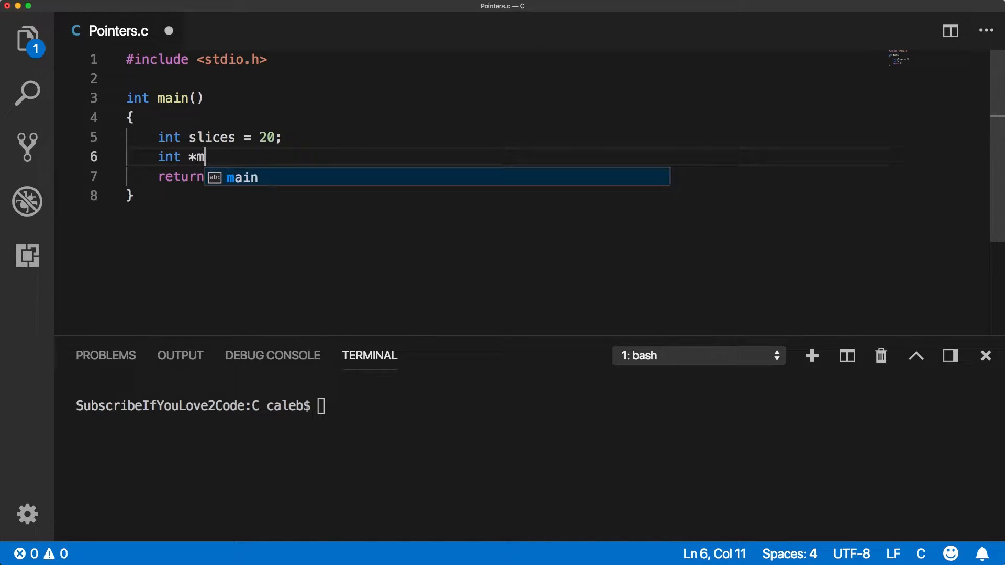
type("p =")
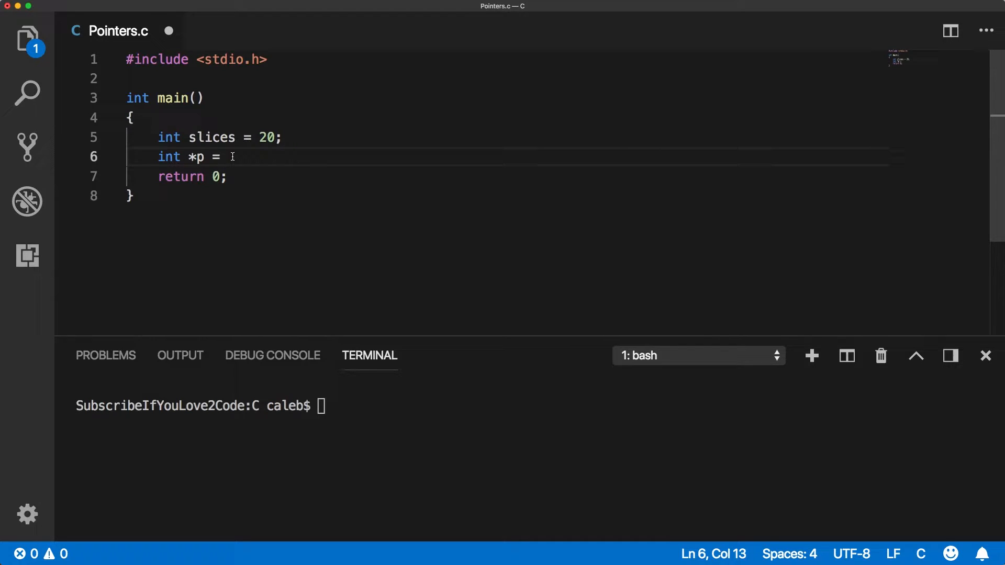
type("&")
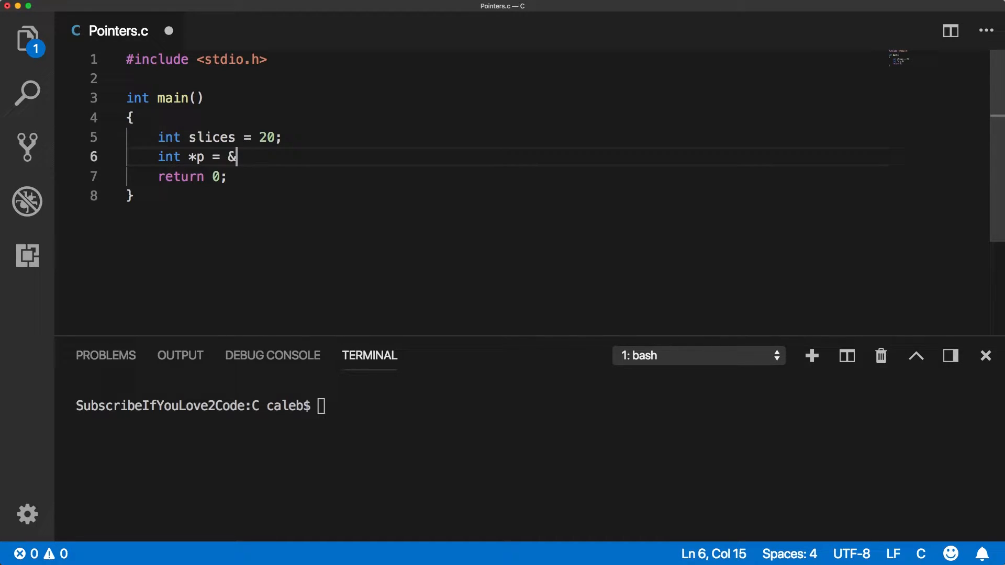
type("slices;")
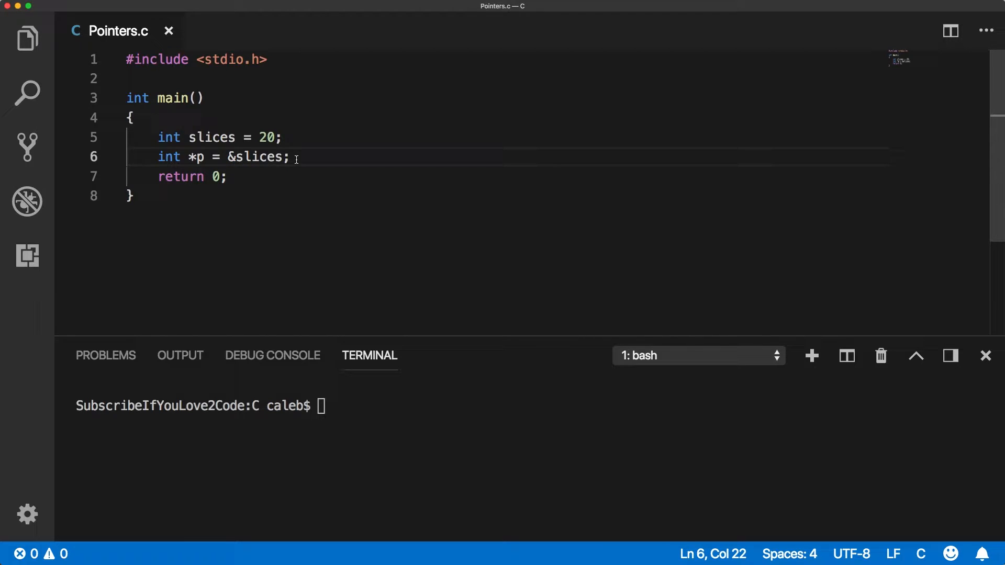
key("Enter")
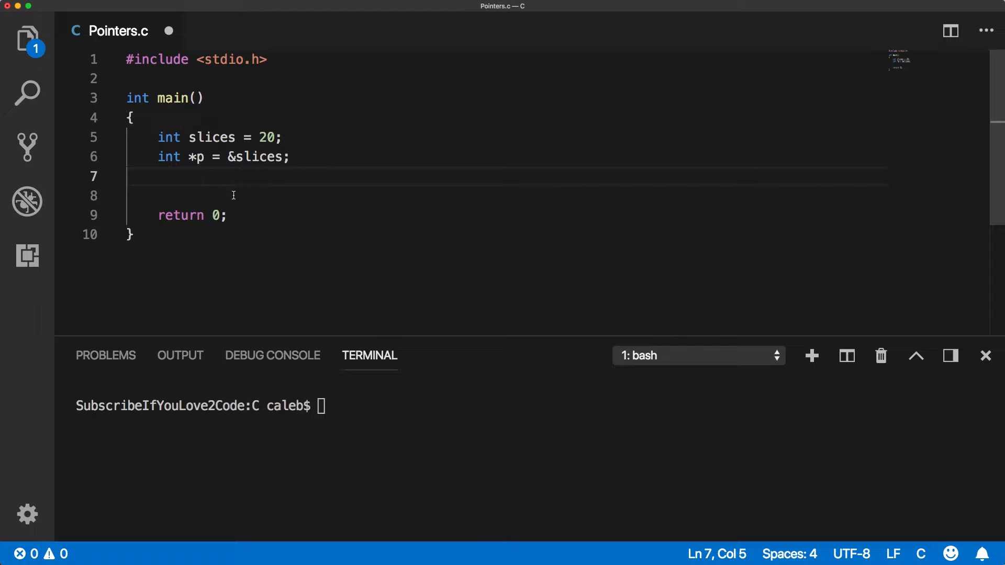
Write printf("Slices: %d\n", slices); below the pointer declaration.
type("printf();")
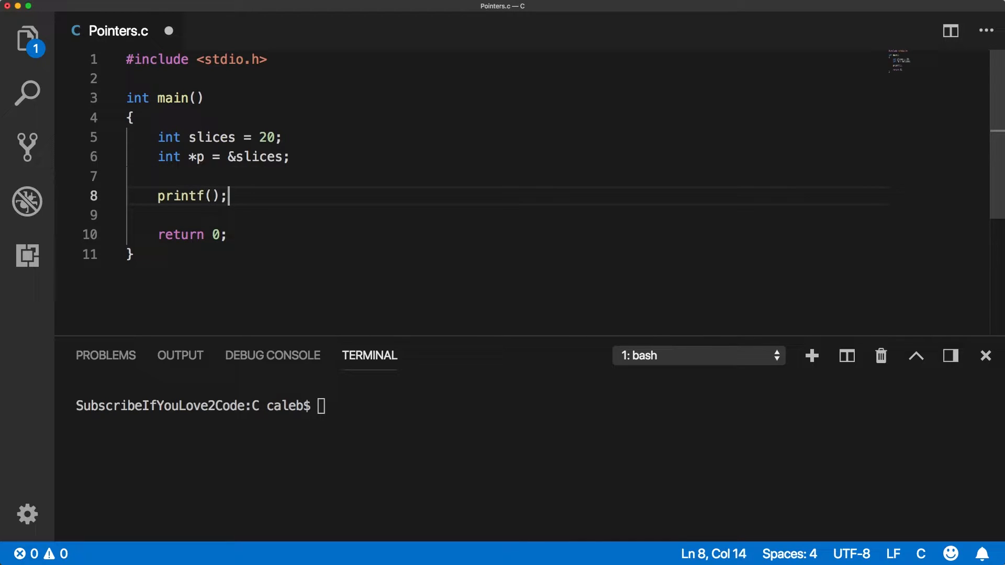
type("\"")
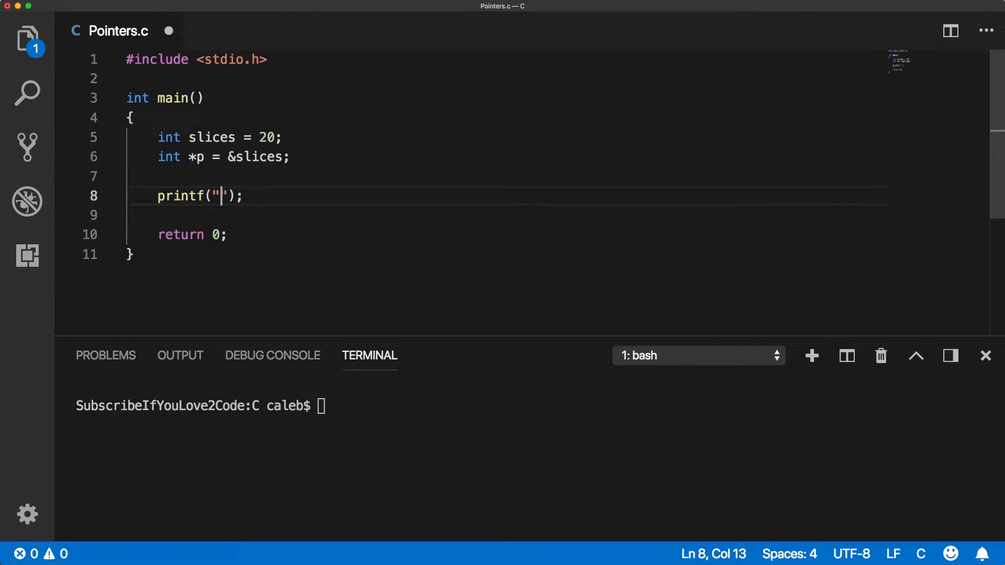
type("%")
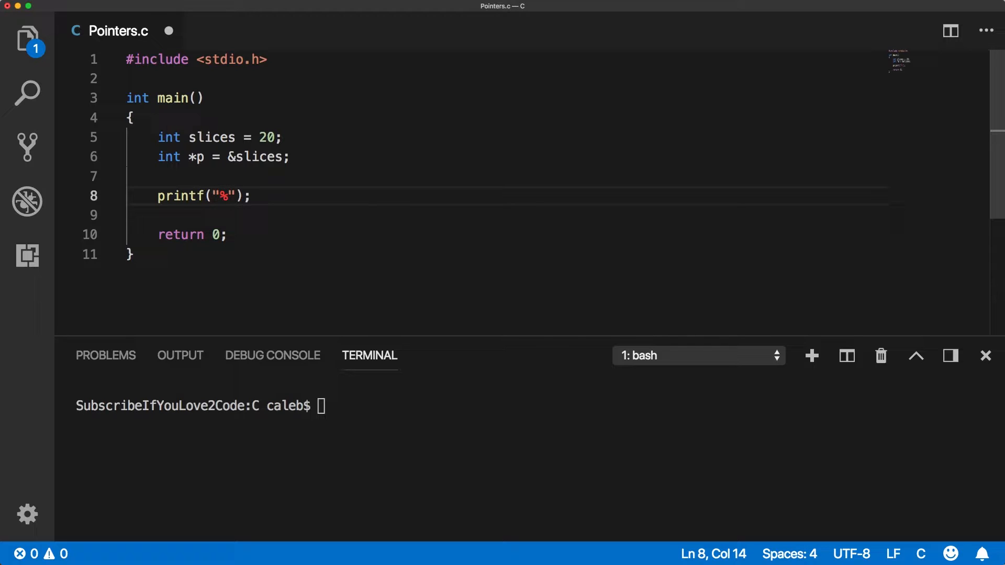
type("d")
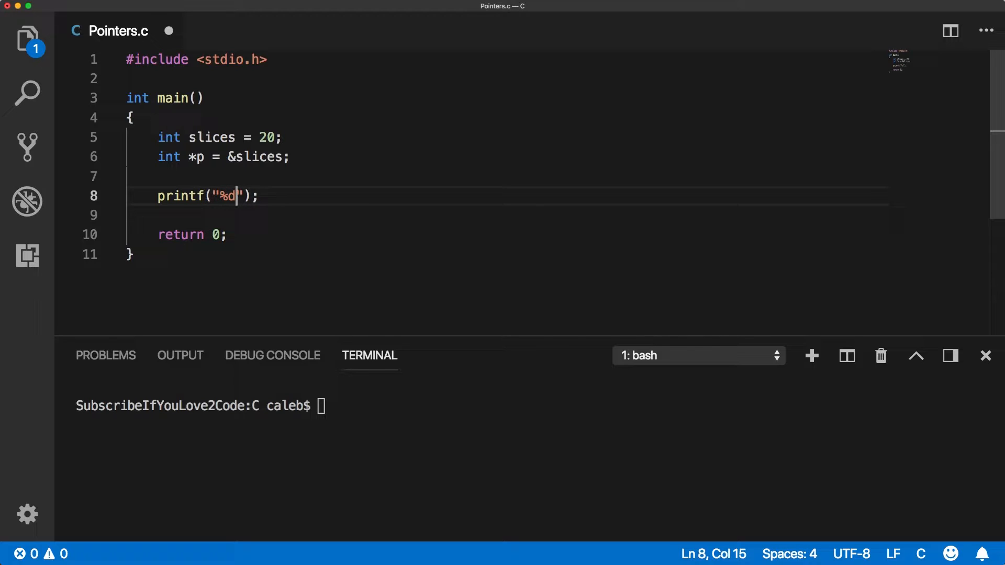
type("Slices:")
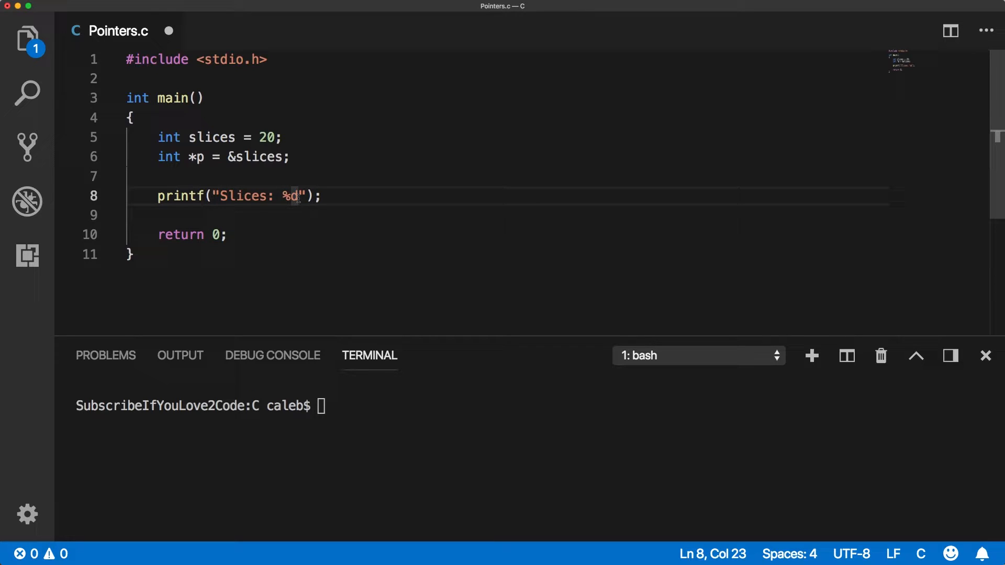
type("\\n")
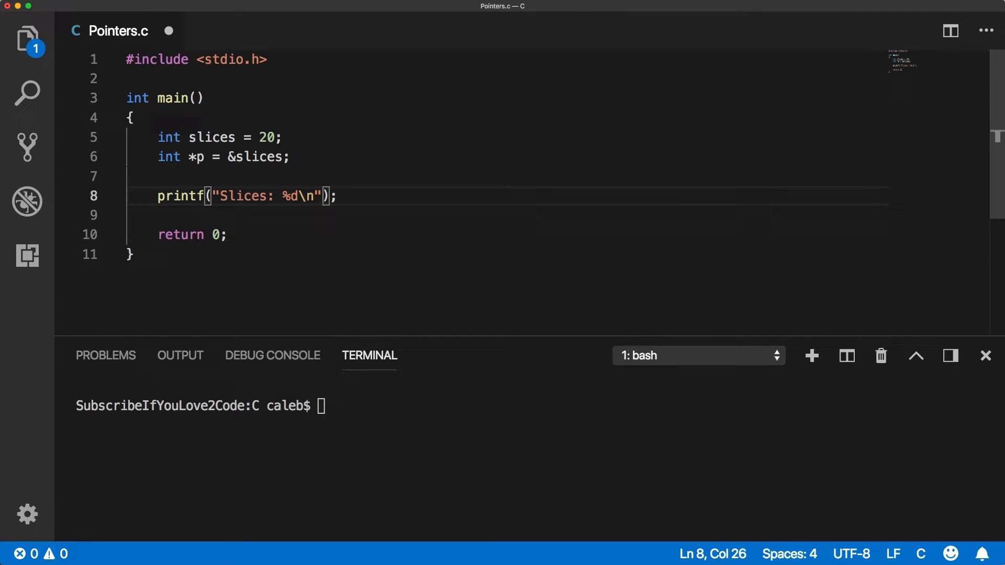
type(",")
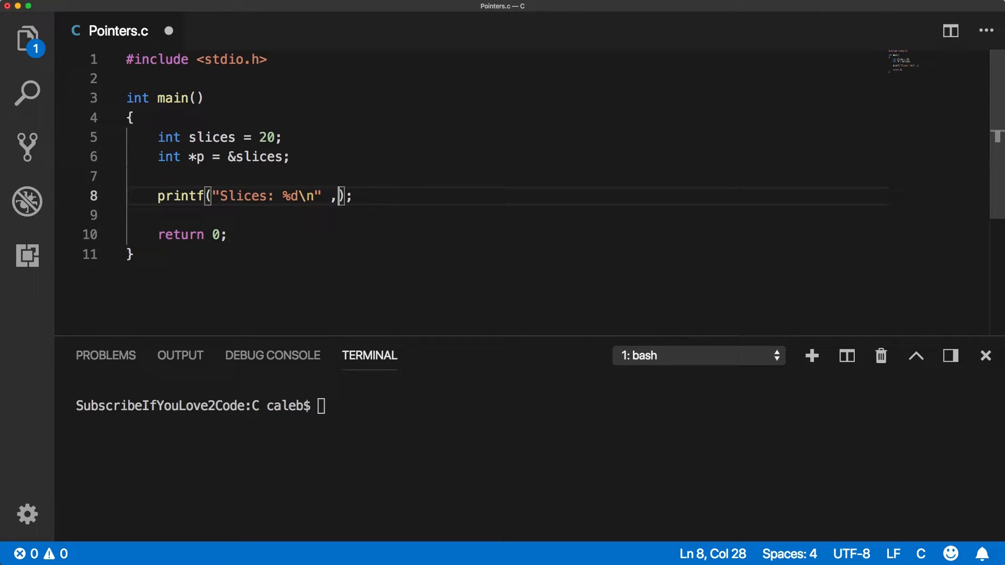
type("slices")
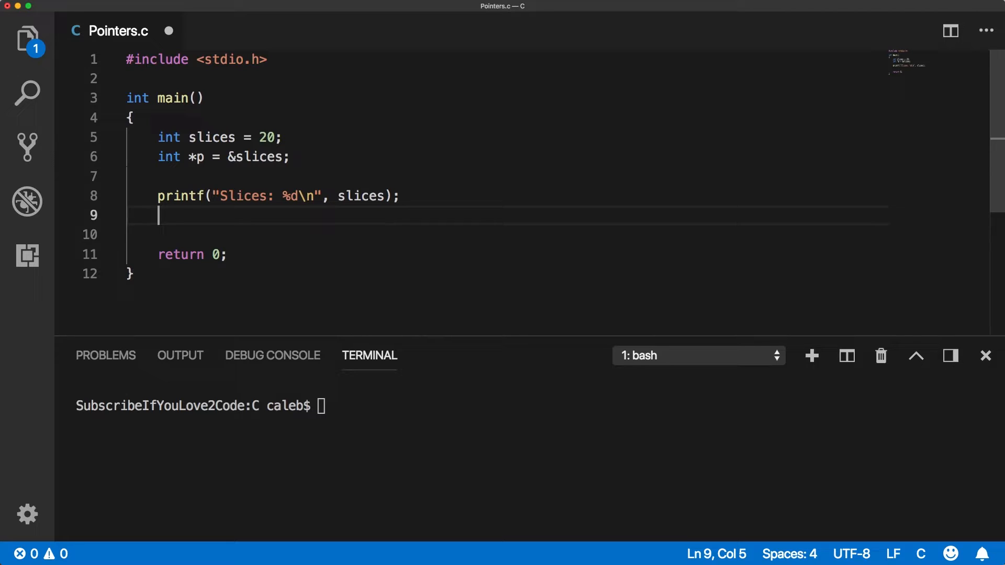
Write printf("Slices (through pointer): %d\n", *p); on the next line.
type("po")
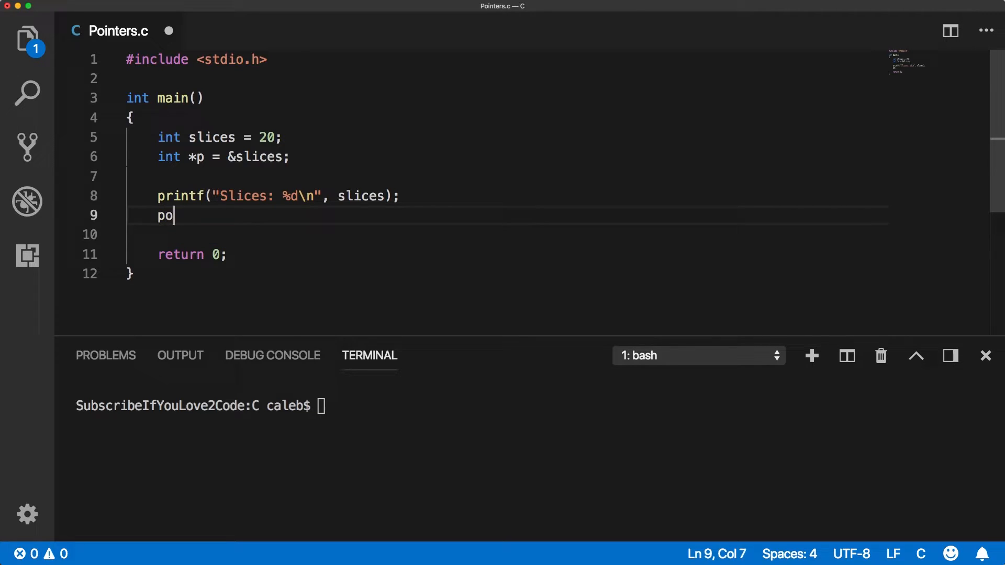
type("rintf(\"\");")
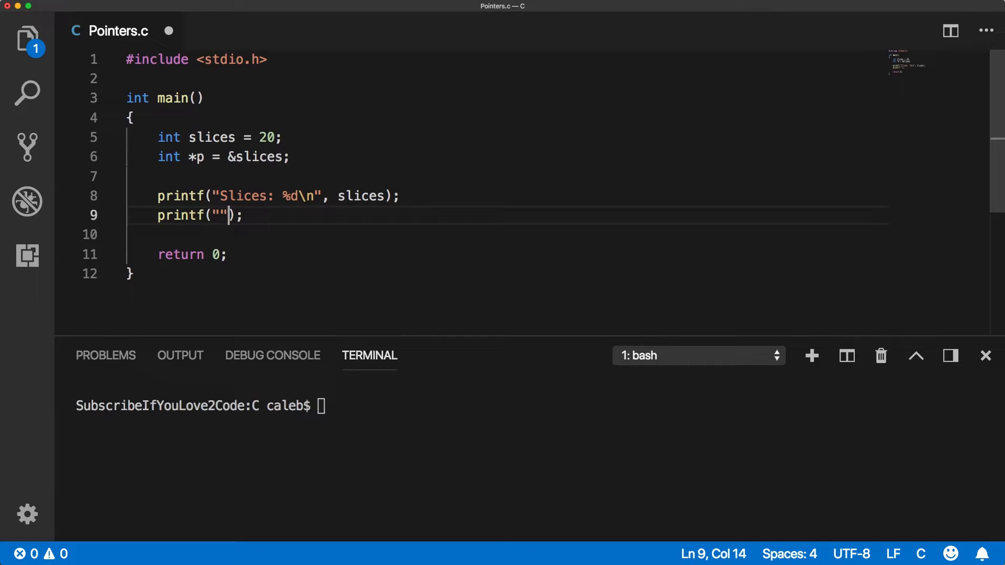
type("Slices")
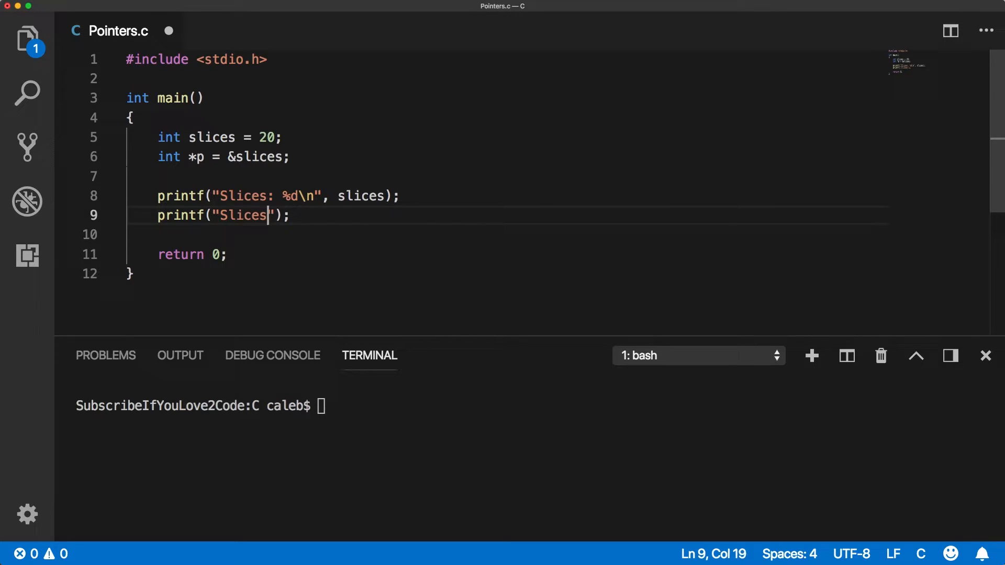
type("(thro")
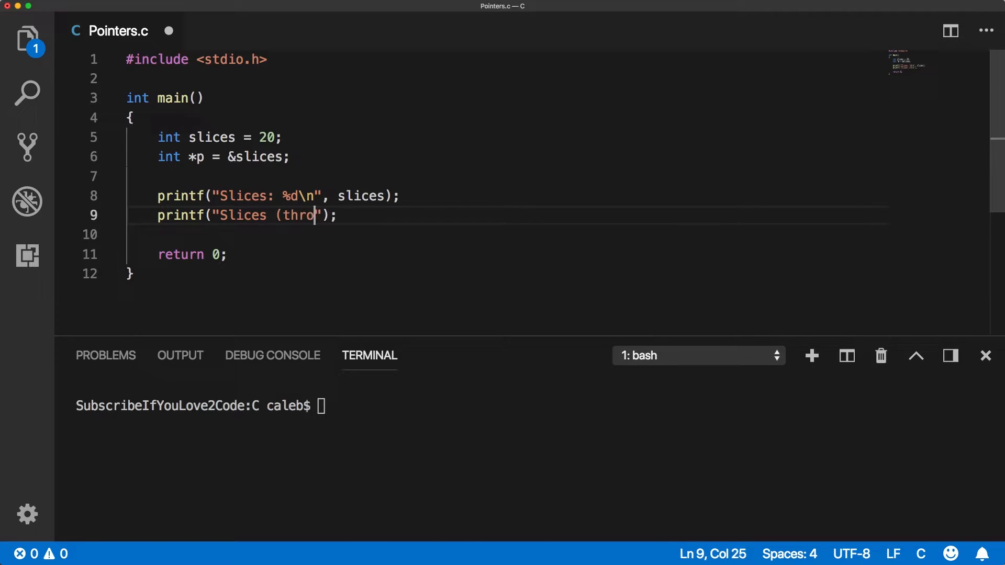
type("ugh pointer):")
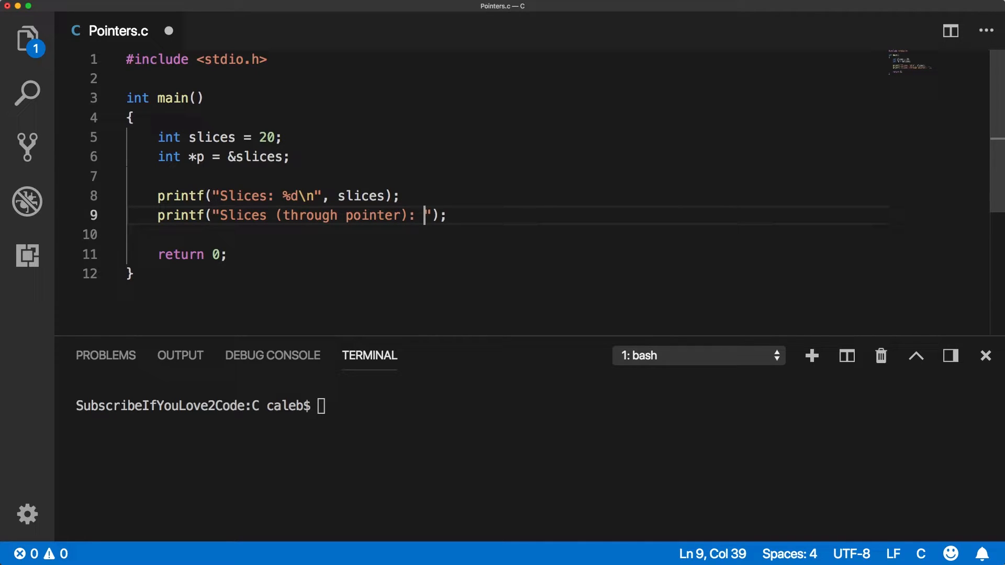
type("%d")
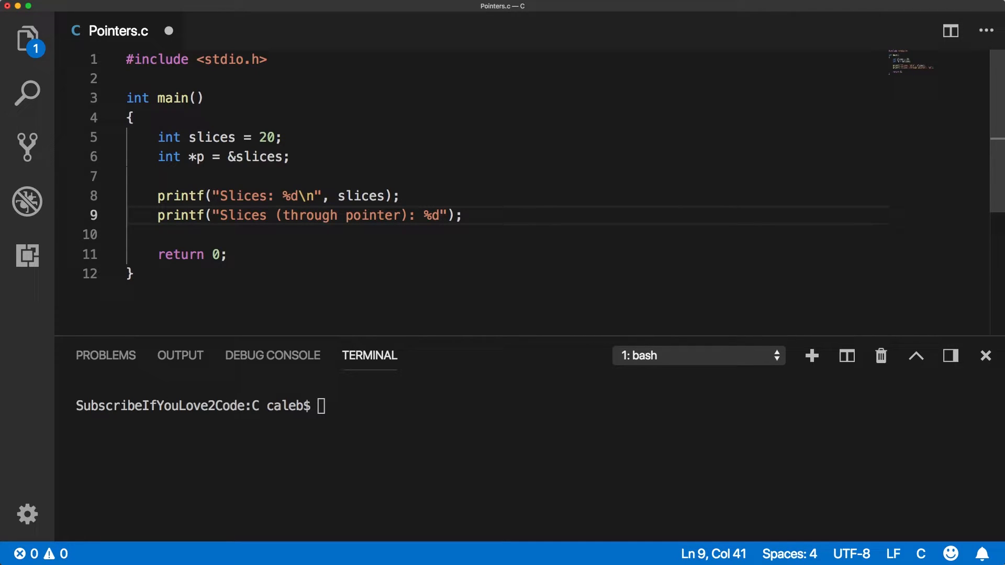
type("\\n")
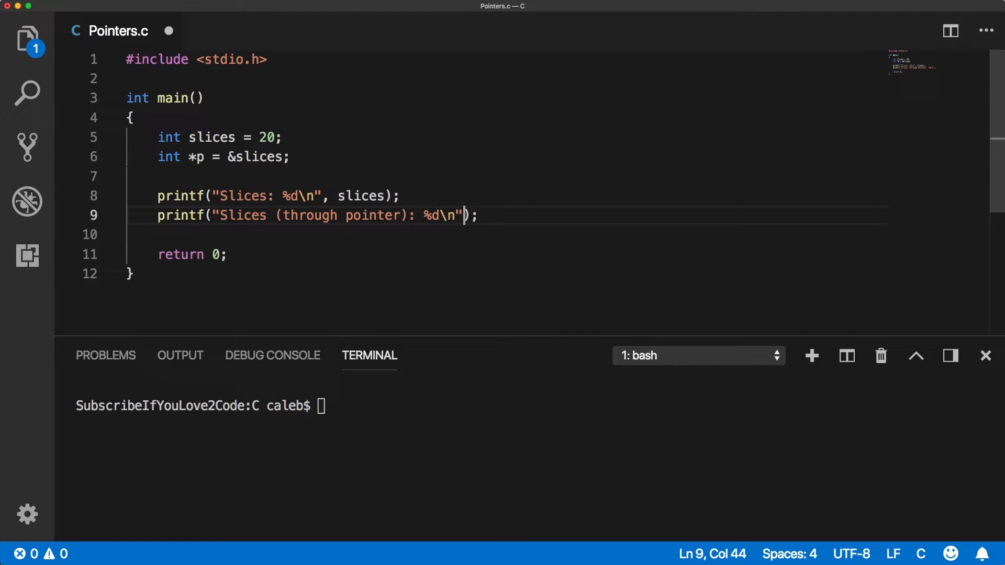
type(",")
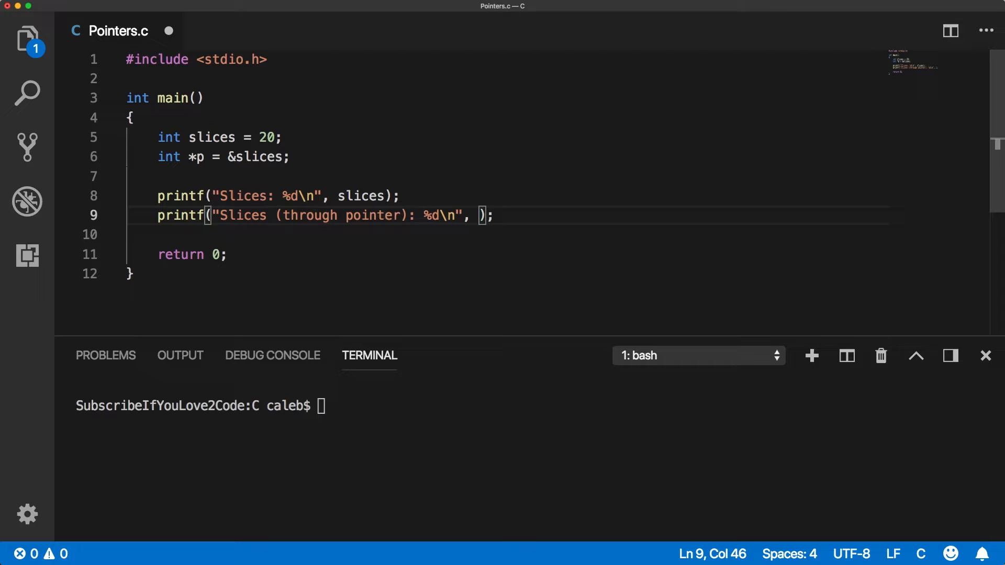
type("*")
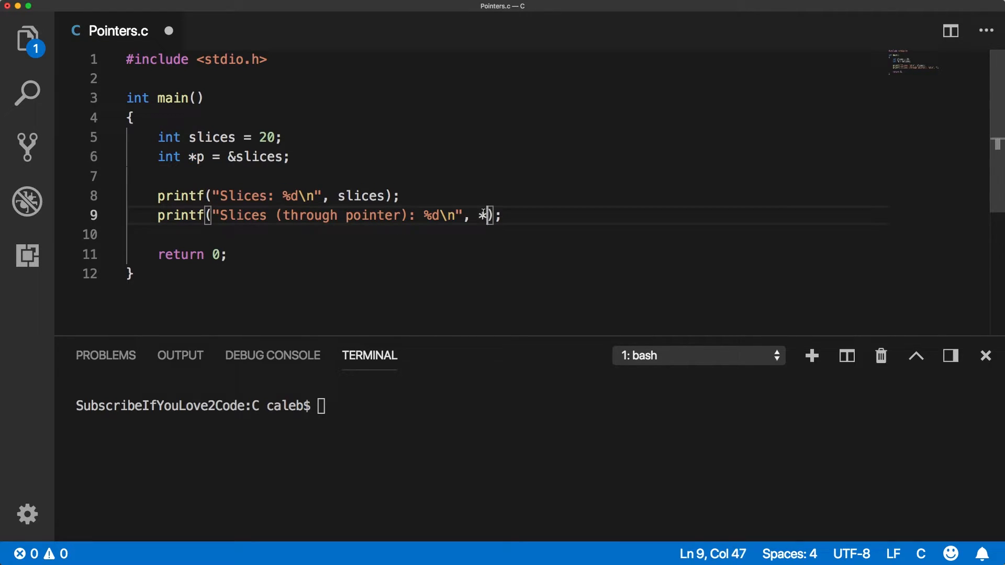
key("Backspace")
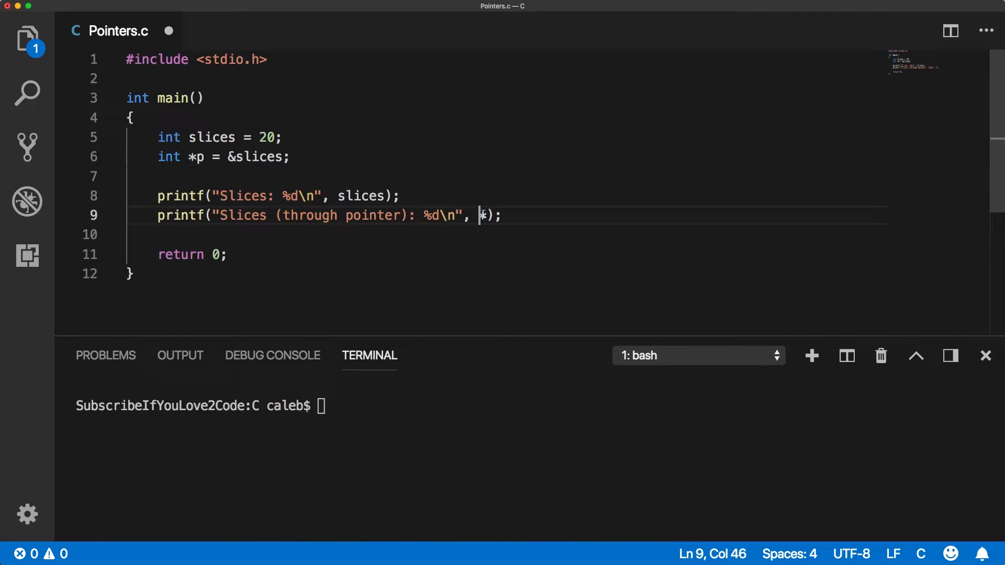
type("p")
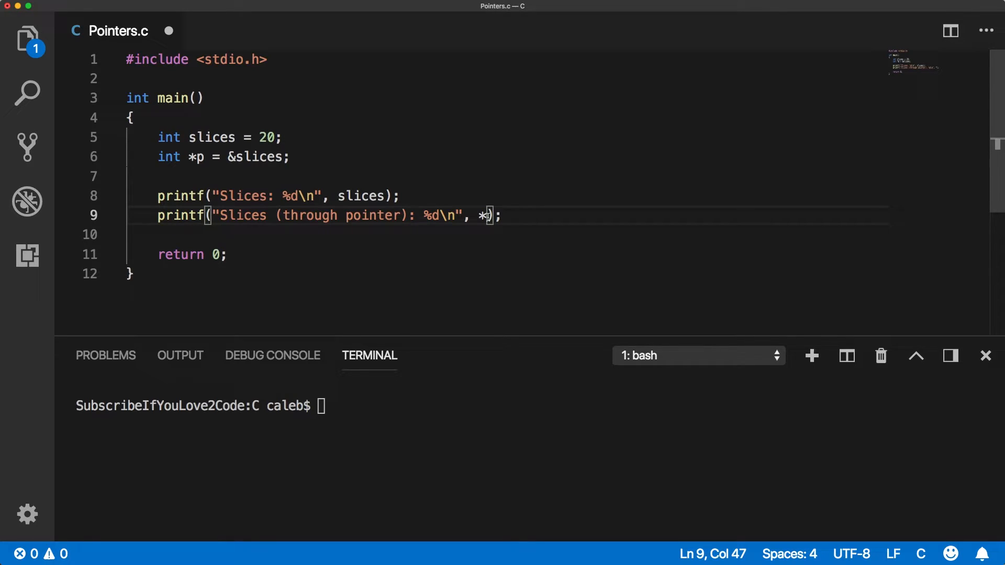
type("p")
left_click(532, 406)
type("gcc Pointers.c")
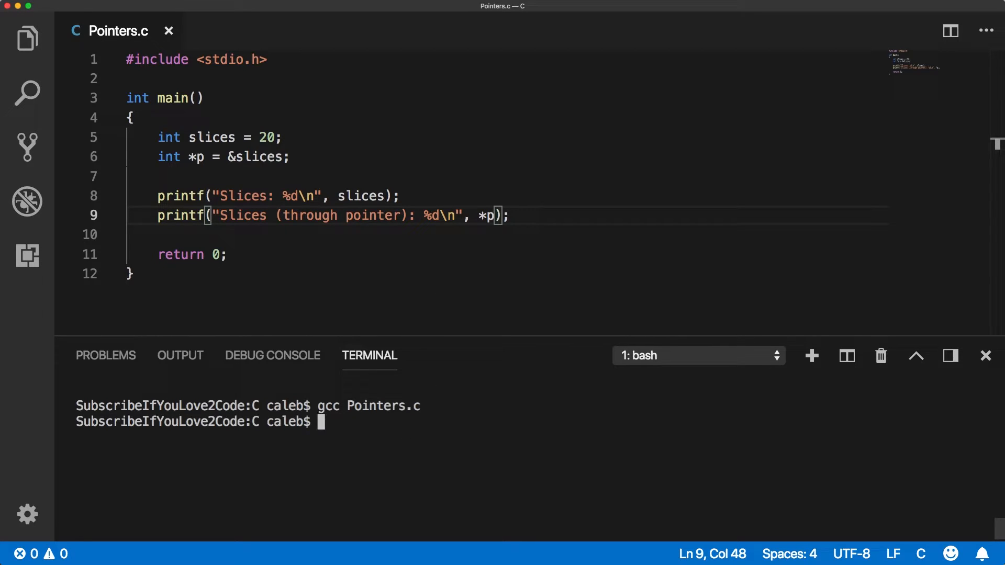
Run ./a.out, showing Slices: 20 twice, and highlight slices and *p to compare.
type("./a.out")
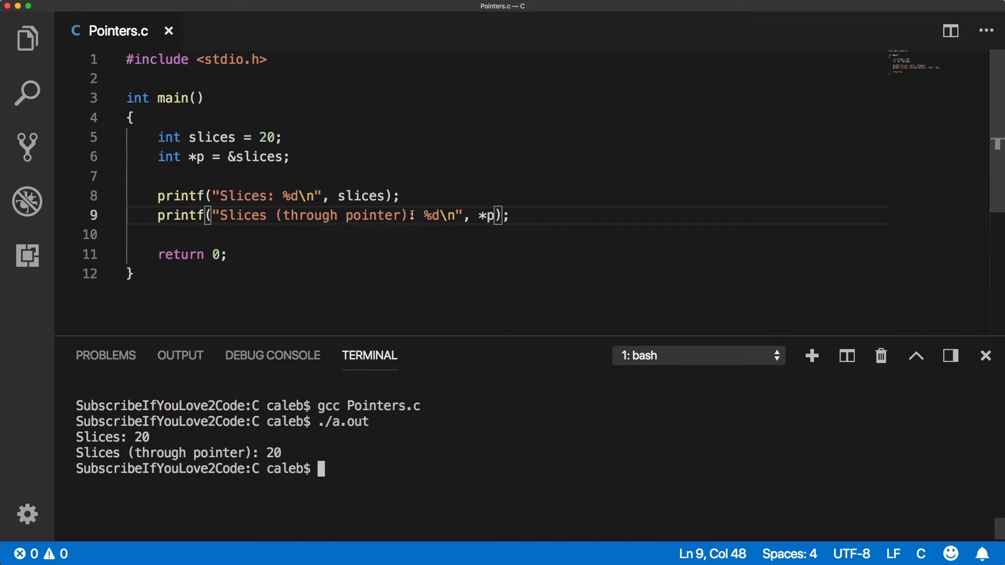
mouse_move(488, 191)
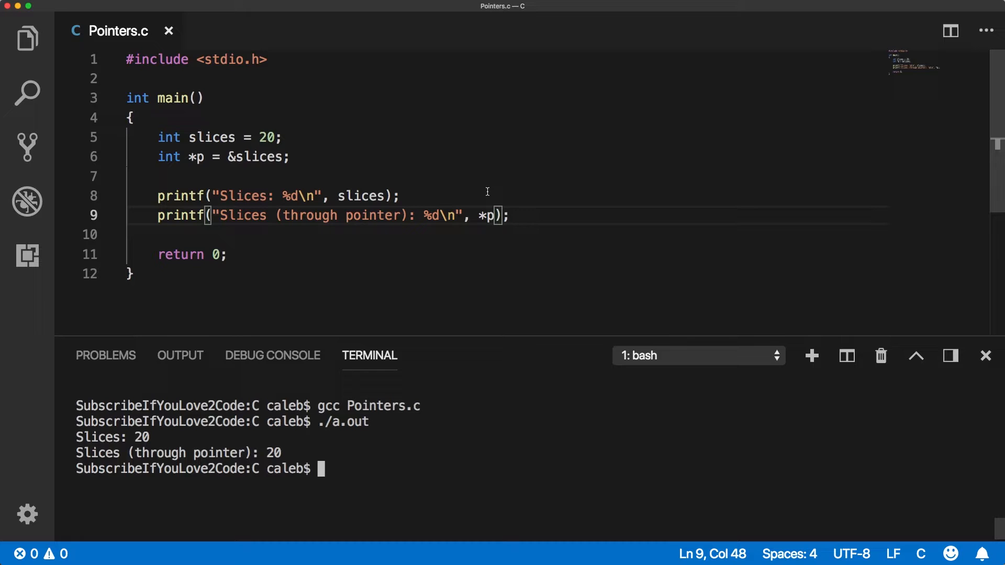
double_click(360, 196)
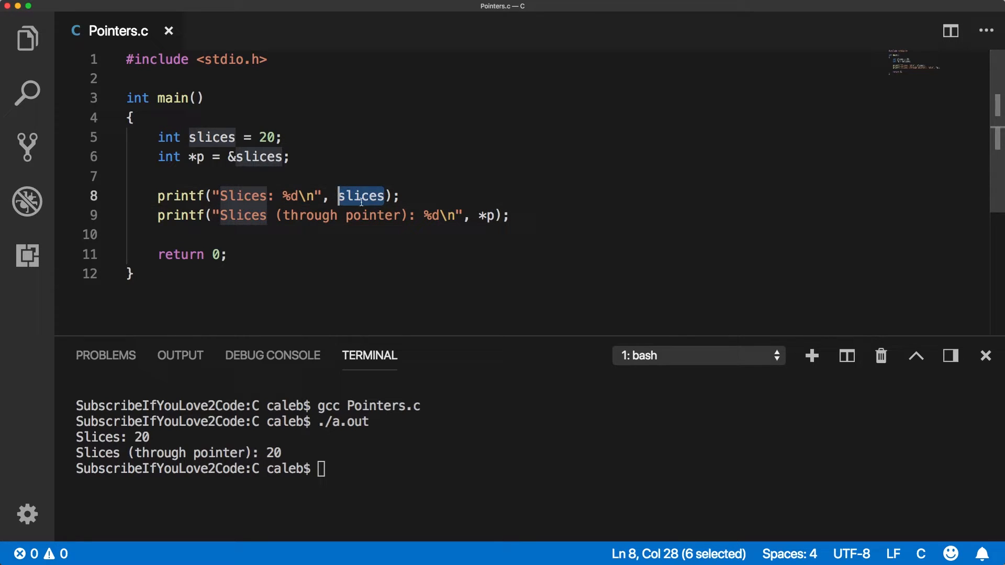
double_click(485, 215)
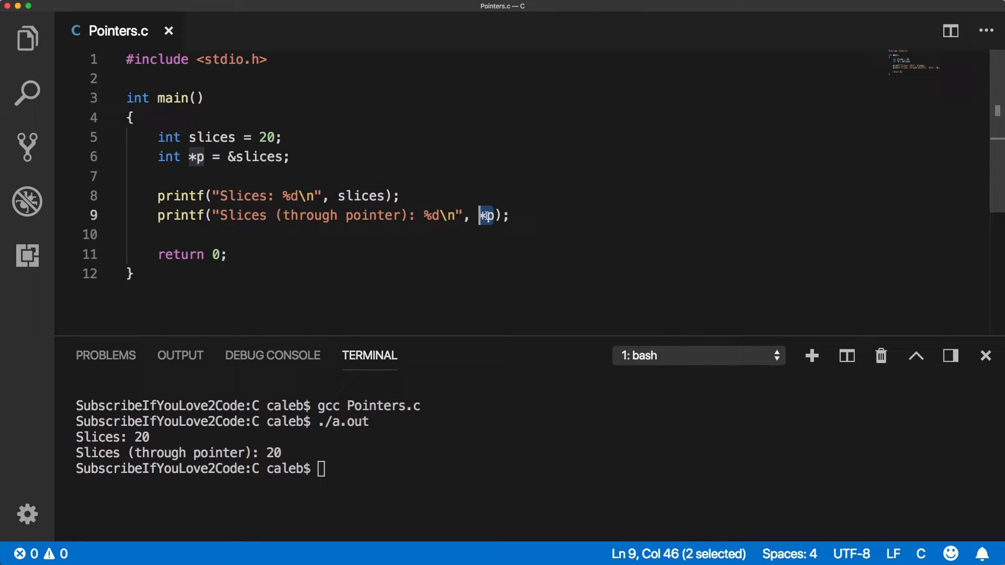
left_click(497, 215)
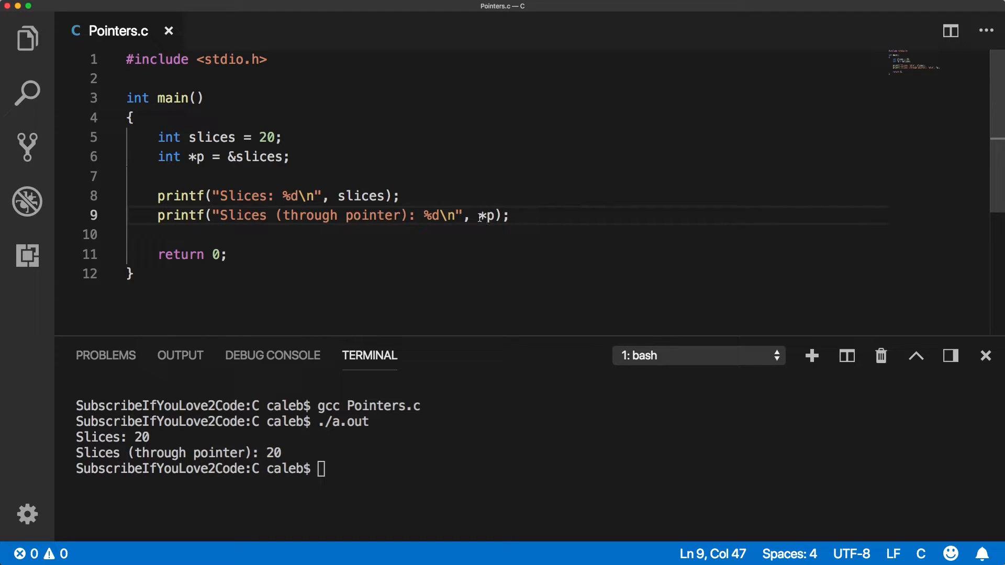
double_click(488, 215)
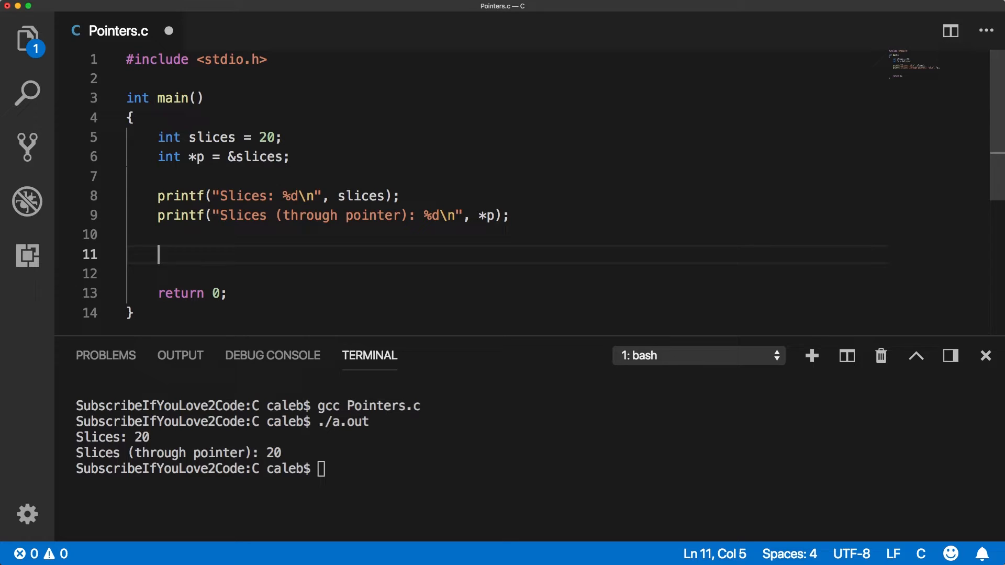
Assign slices = 21; after the prints and rerun ./a.out.
type("slices = 25")
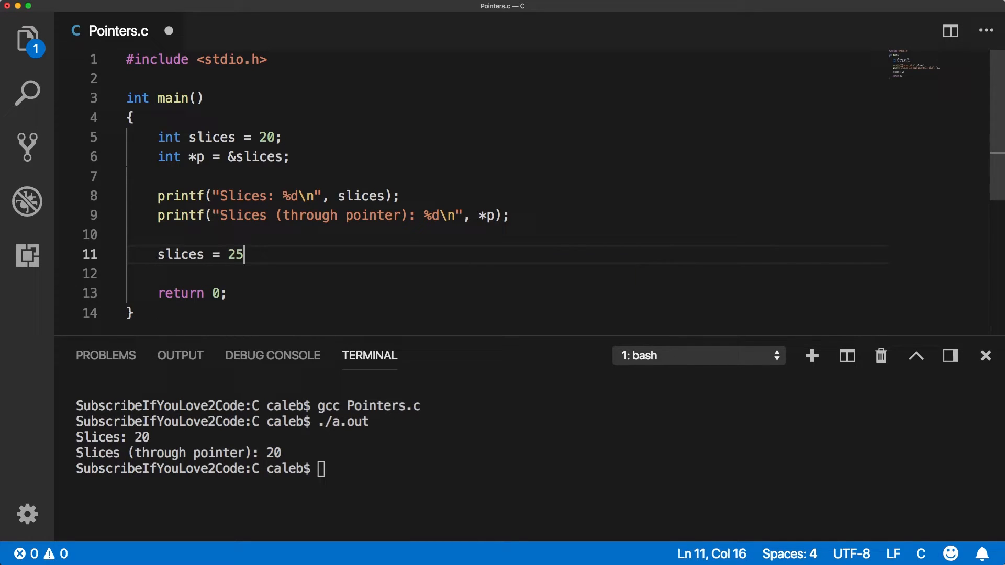
type(";")
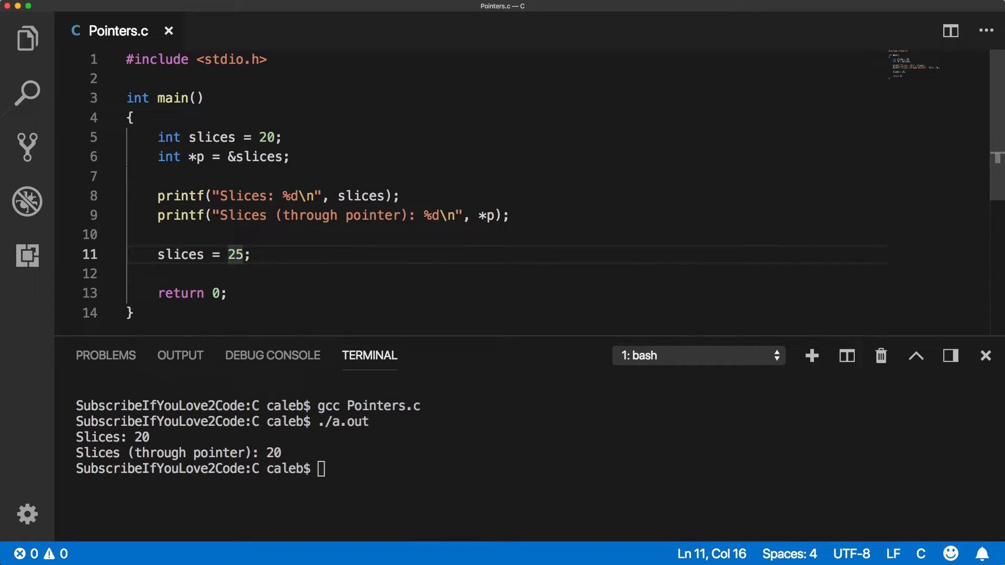
type("21")
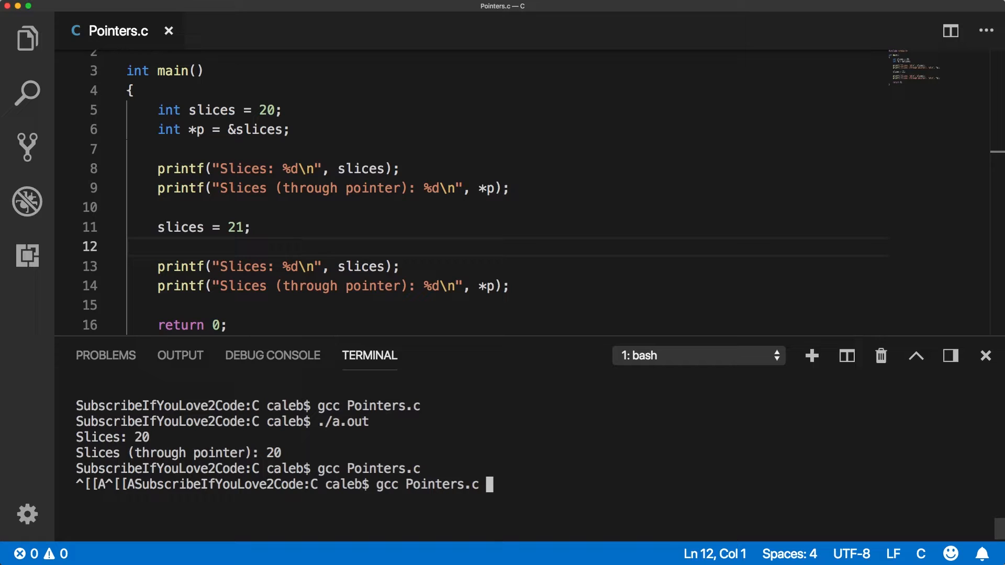
type("./a.out")
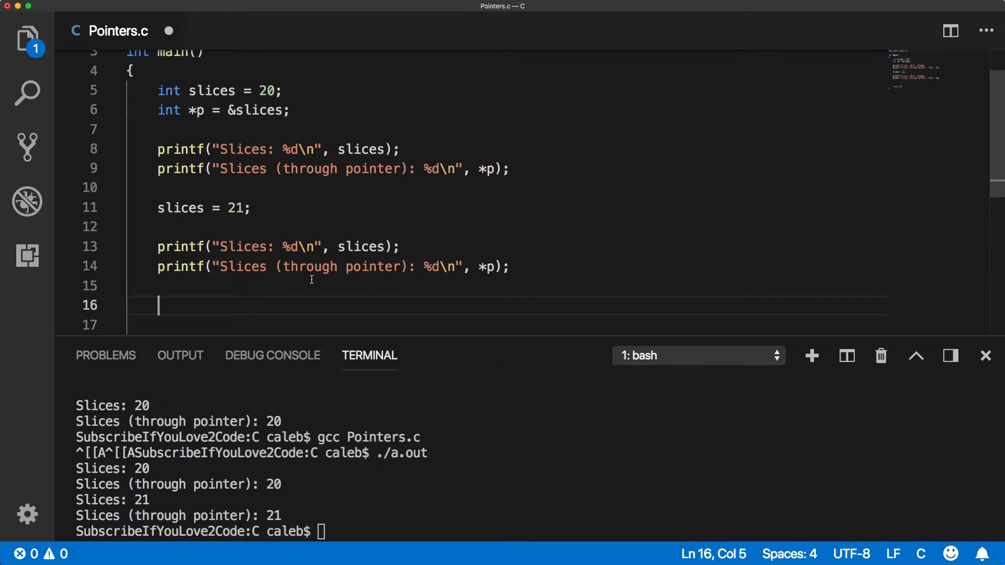
type("*")
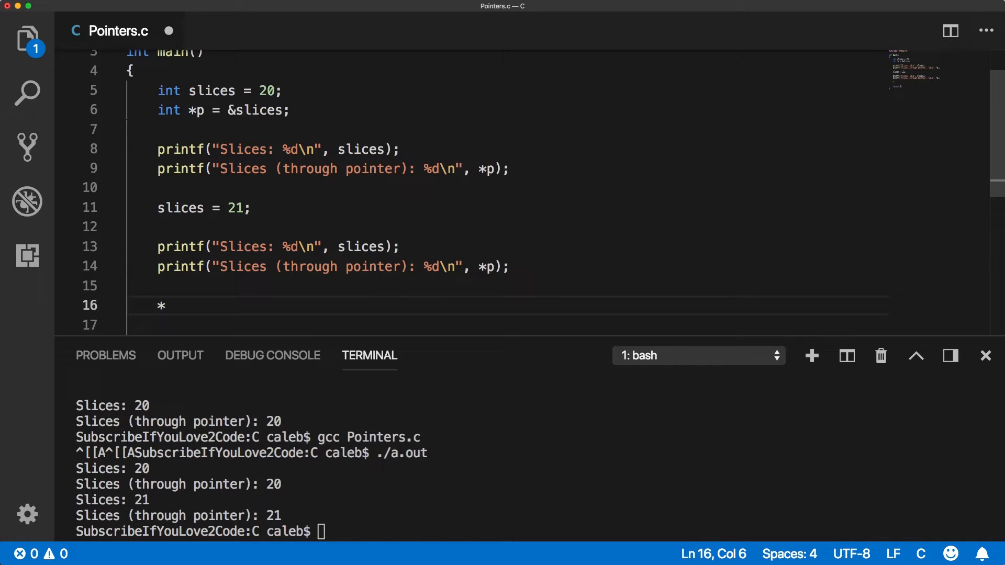
type("p =")
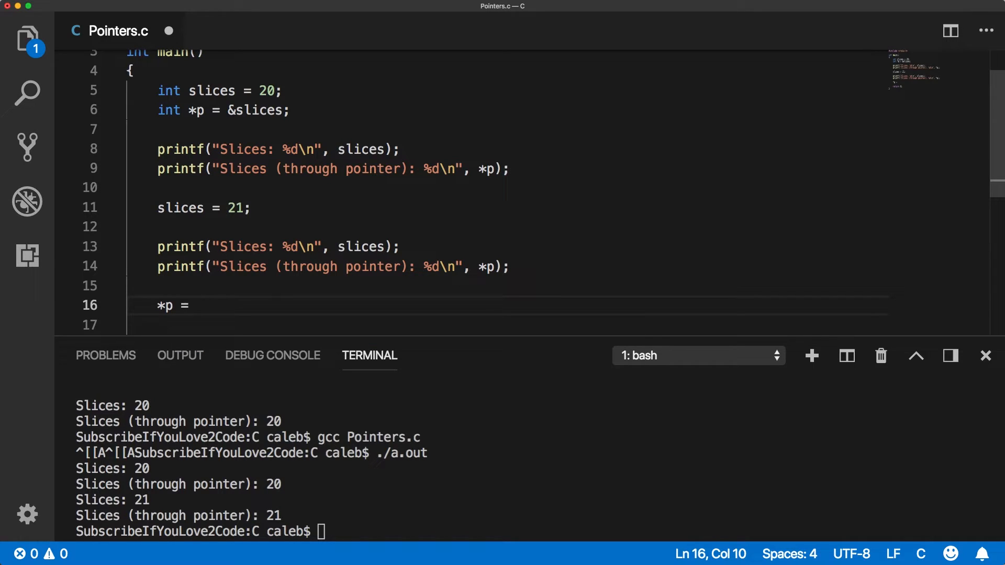
type("25;")
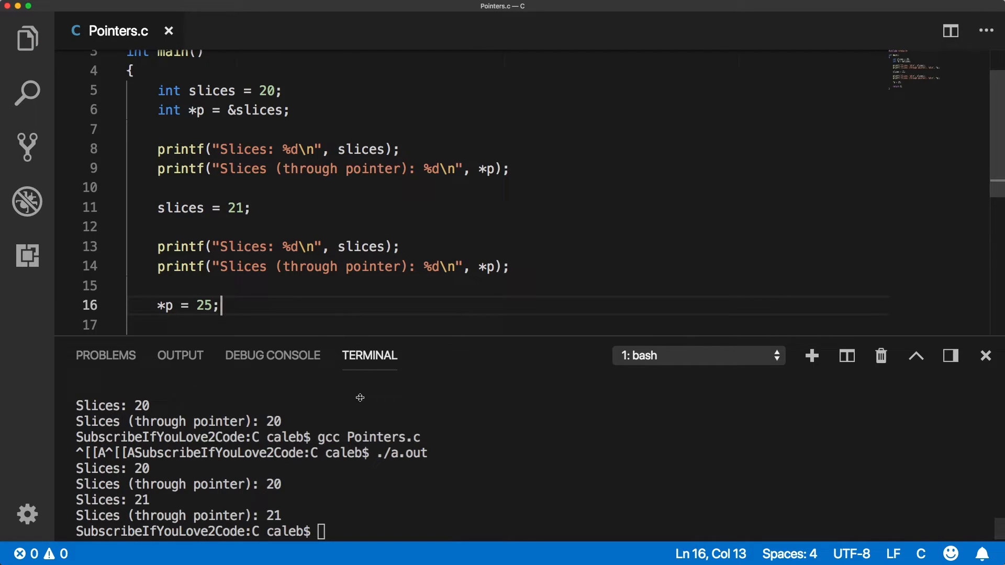
left_click_drag(175, 246, 511, 267)
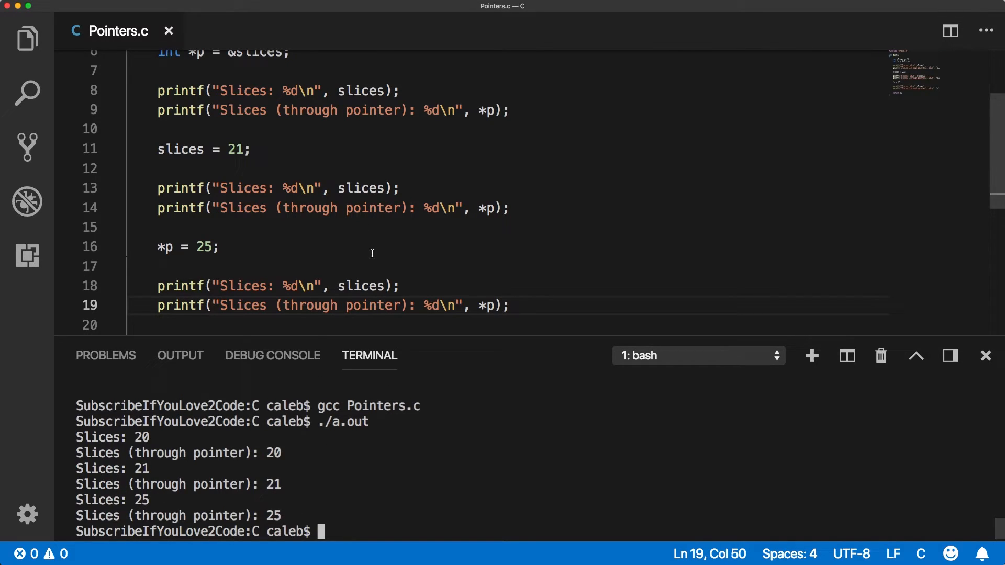
mouse_move(373, 261)
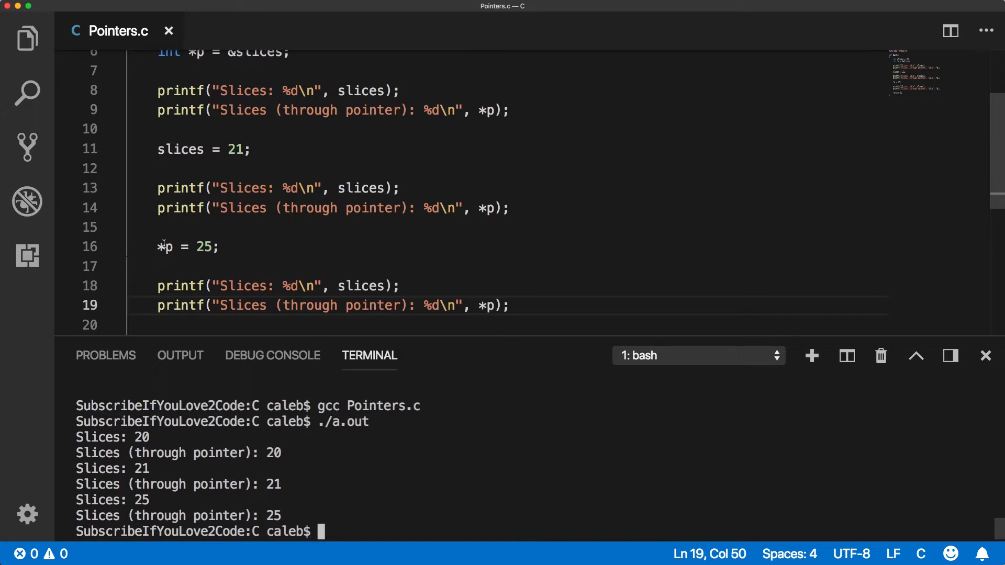
Point out the 25 and 21 assignments, select *p, and scroll down.
left_click(166, 247)
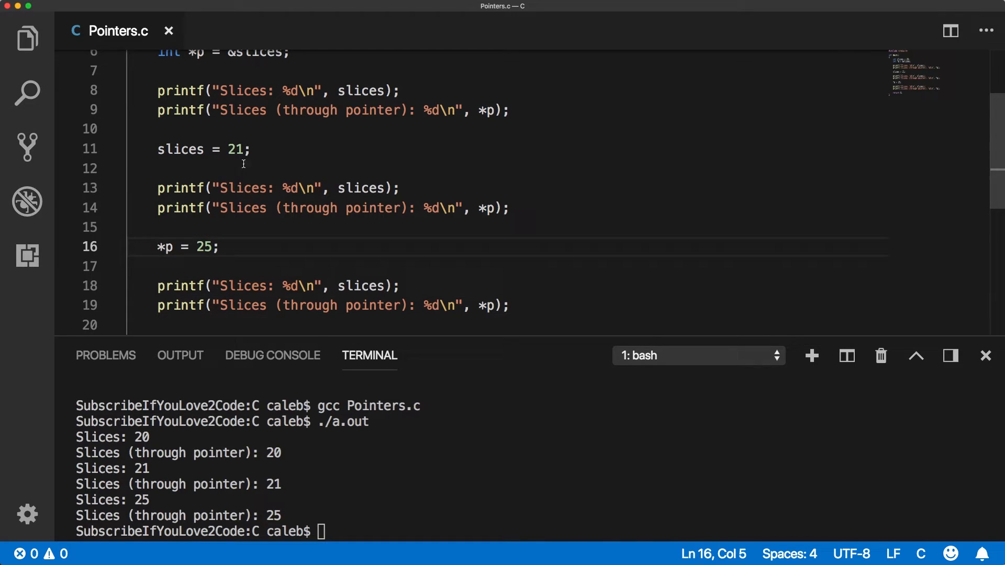
left_click(159, 149)
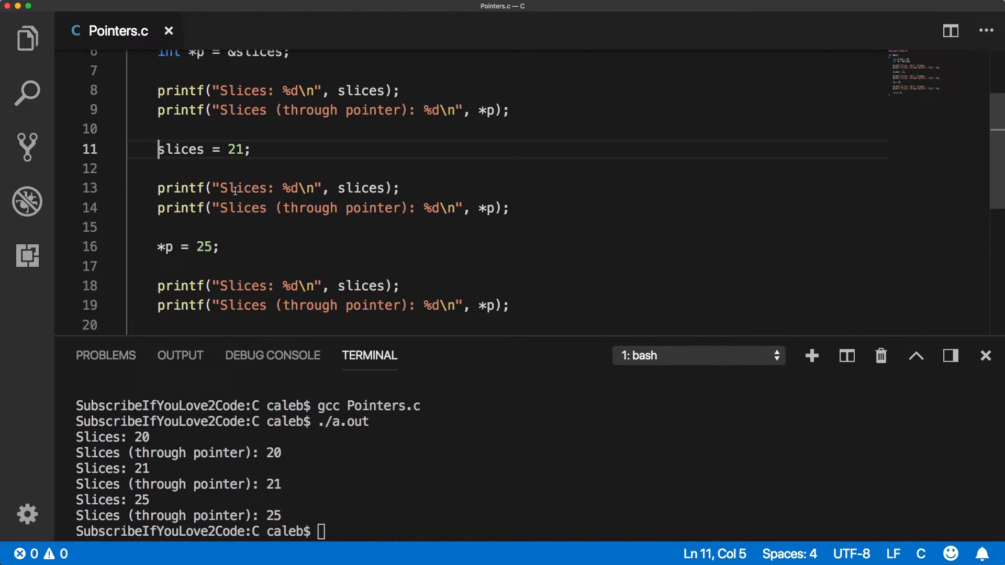
mouse_move(238, 248)
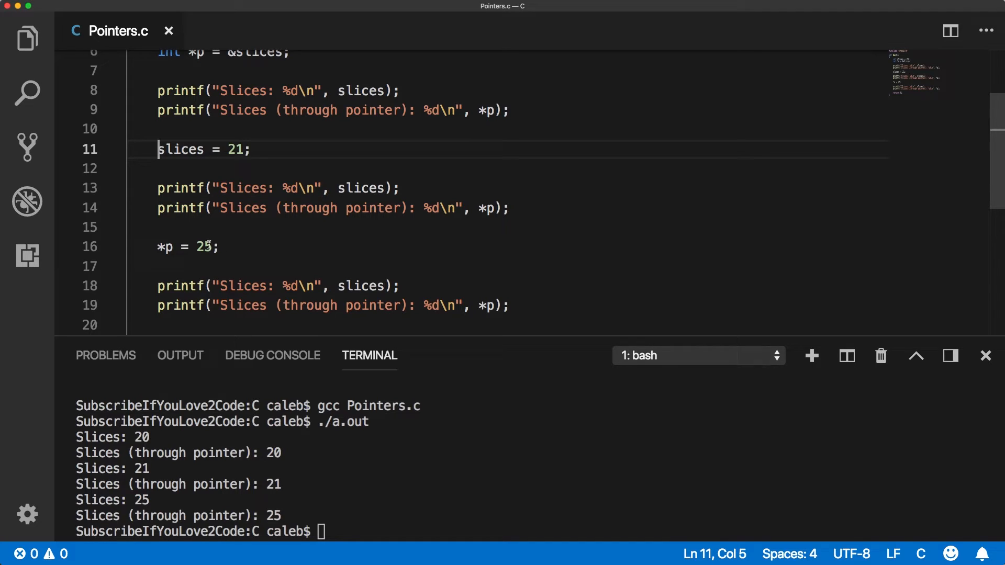
double_click(165, 246)
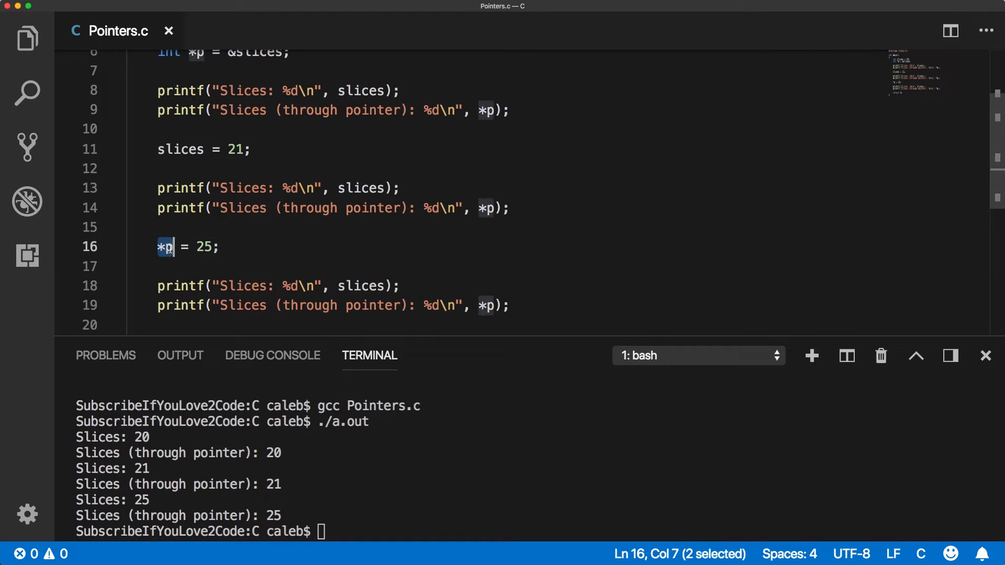
scroll("down", 3)
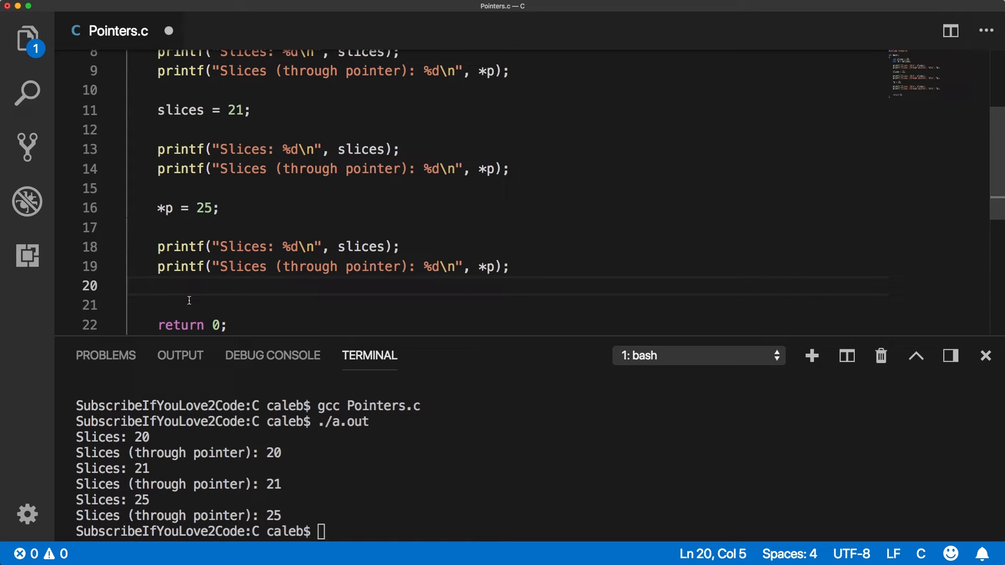
mouse_move(192, 300)
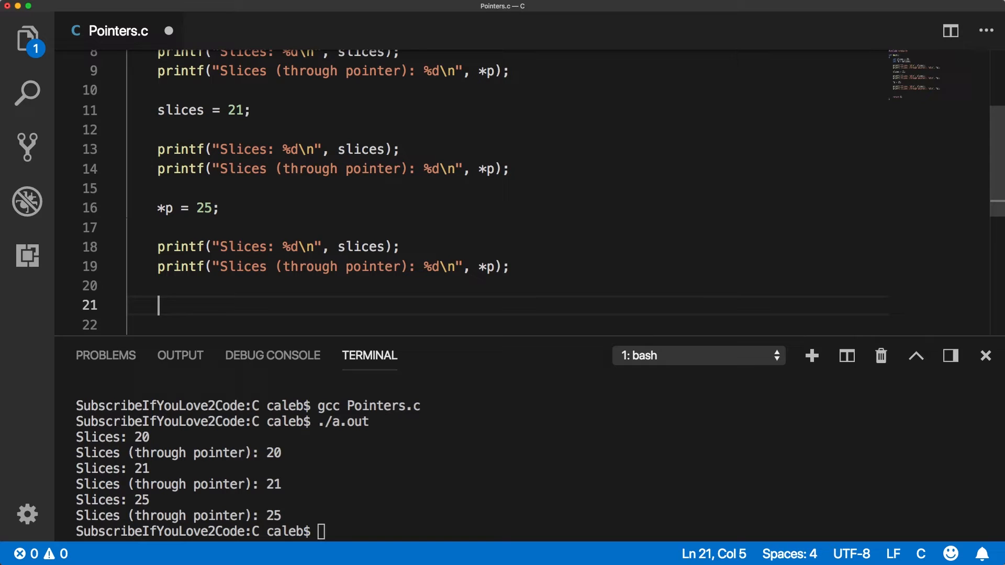
Add slices++ and a *p++ line annotated with the comment // *(p++);.
type("slices++;")
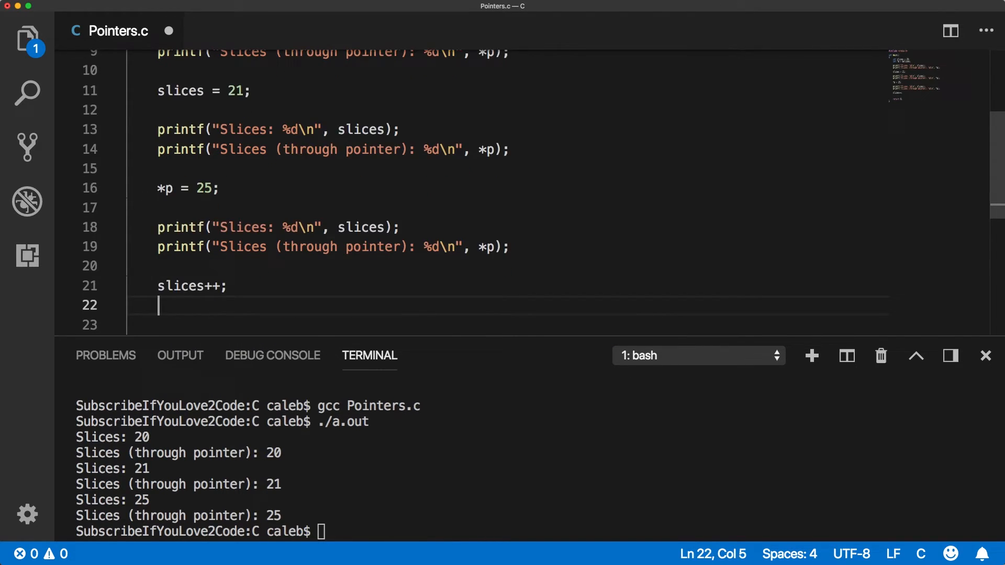
type("*")
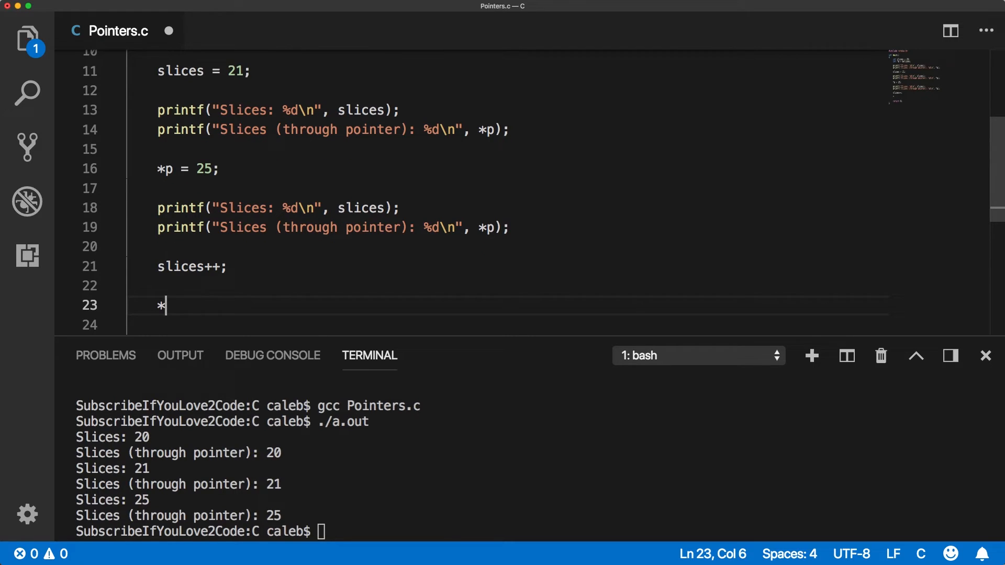
type("p++;")
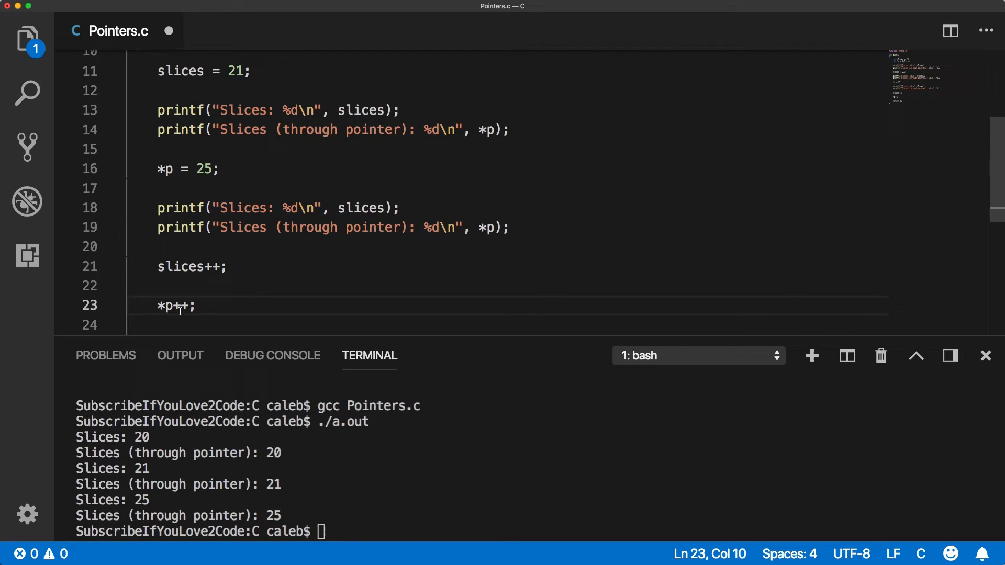
left_click(165, 306)
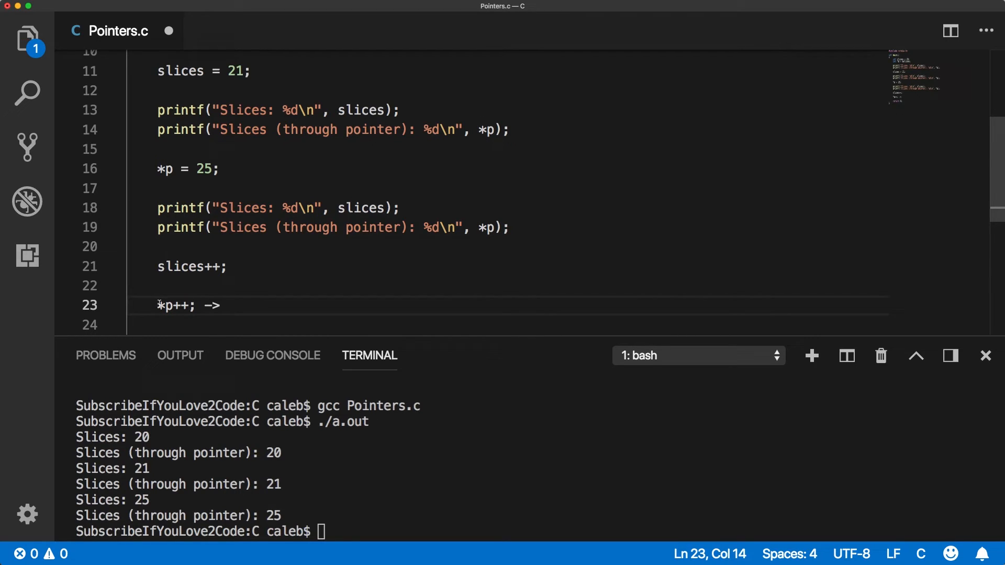
type("//")
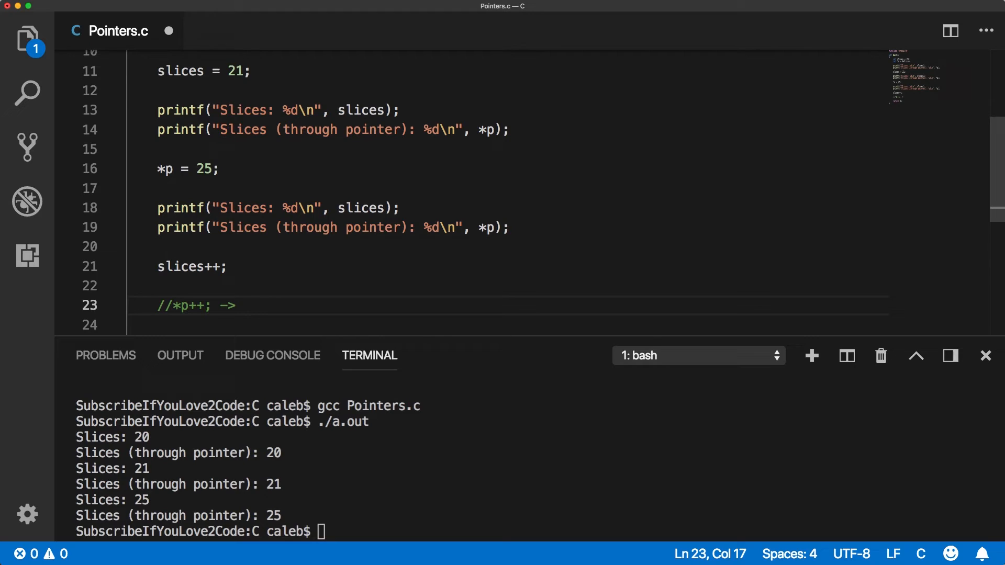
type("*(")
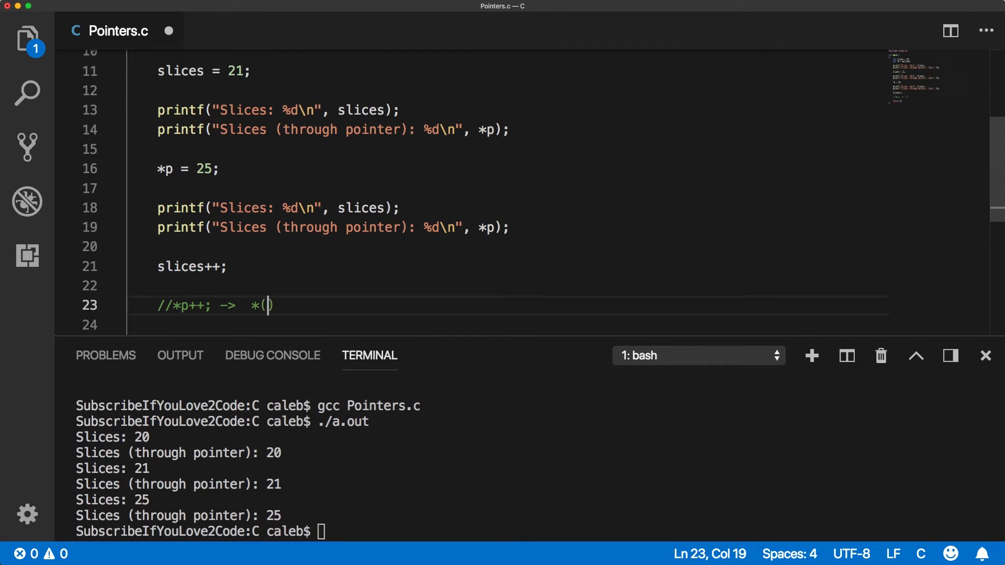
type("p_")
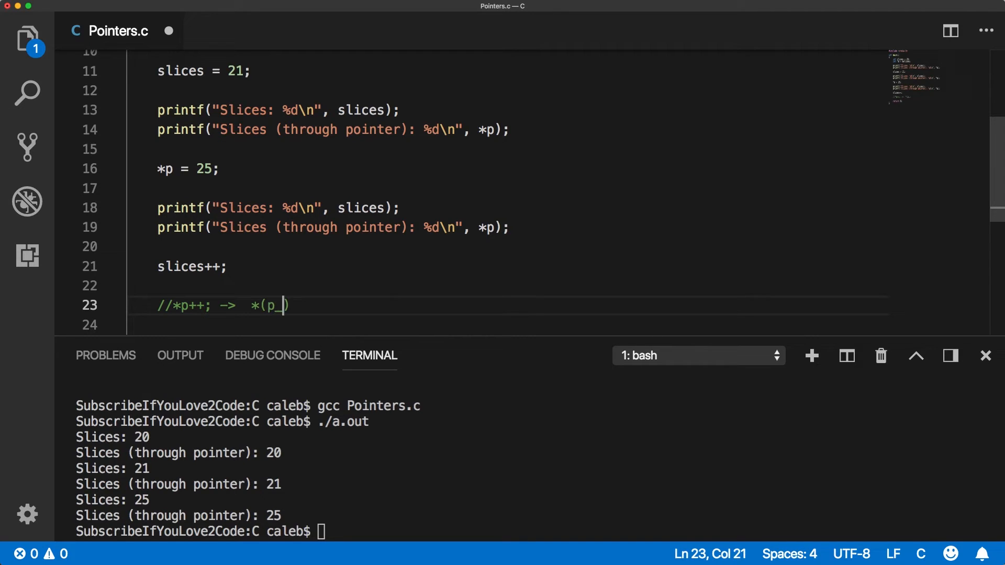
type("++);")
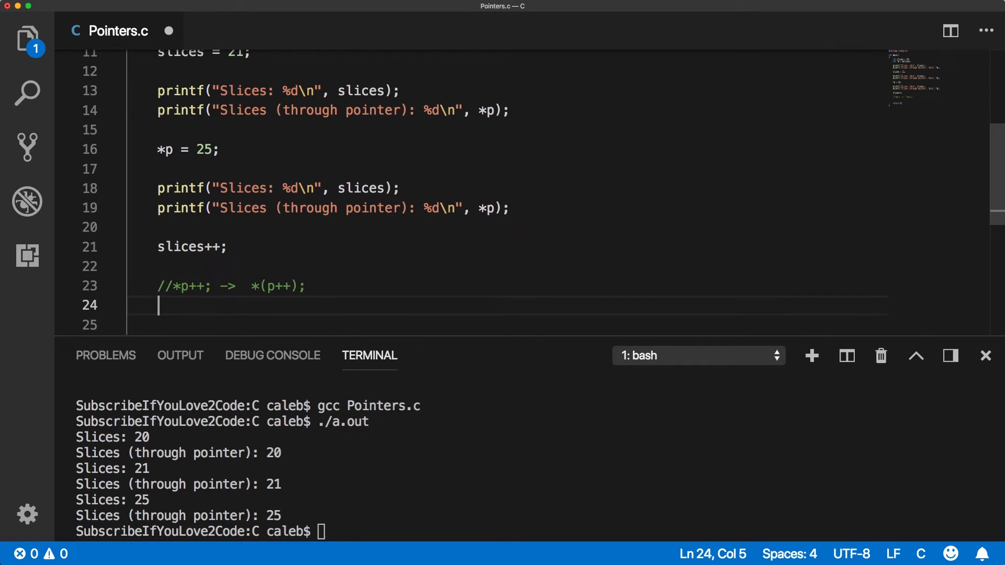
Add (*p)++; to increment the value through the pointer.
type("(")
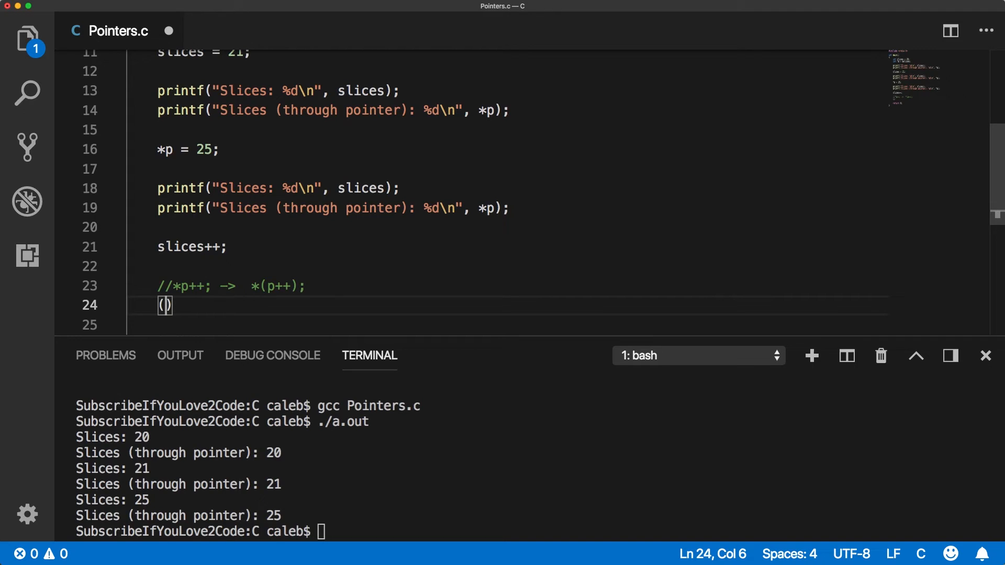
type("*p")
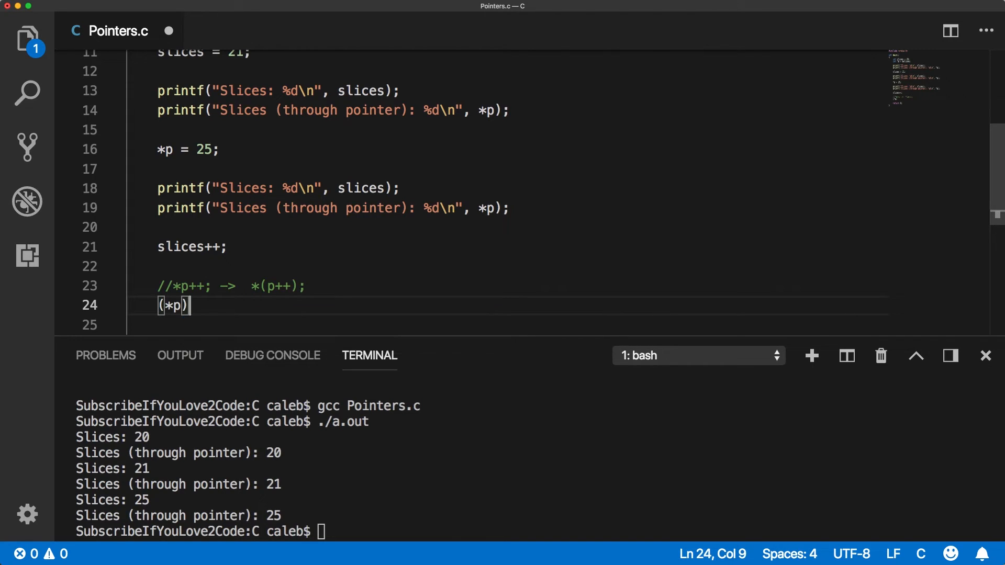
type("++;")
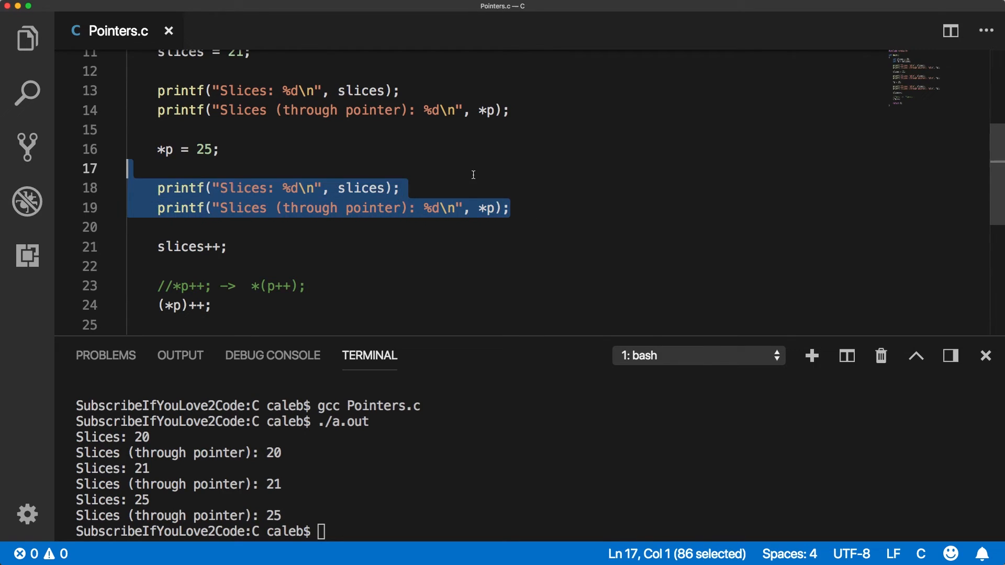
mouse_move(159, 169)
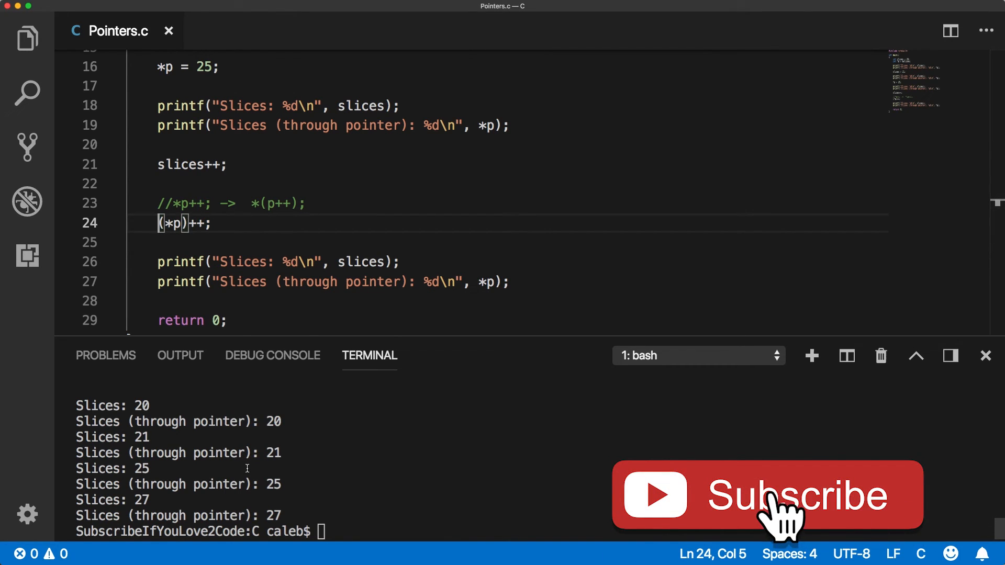
Point at the parentheses around *p in (*p)++.
left_click(765, 494)
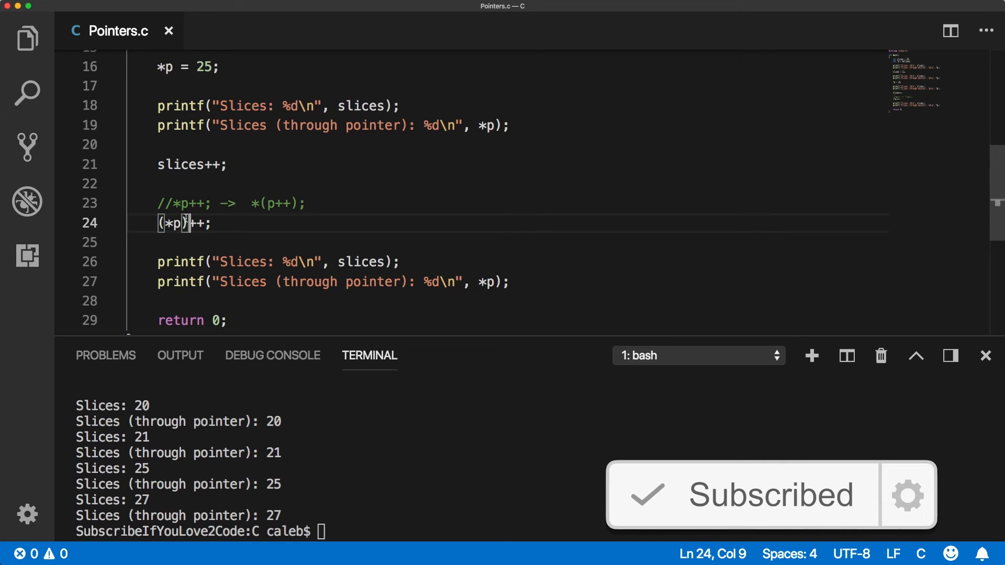